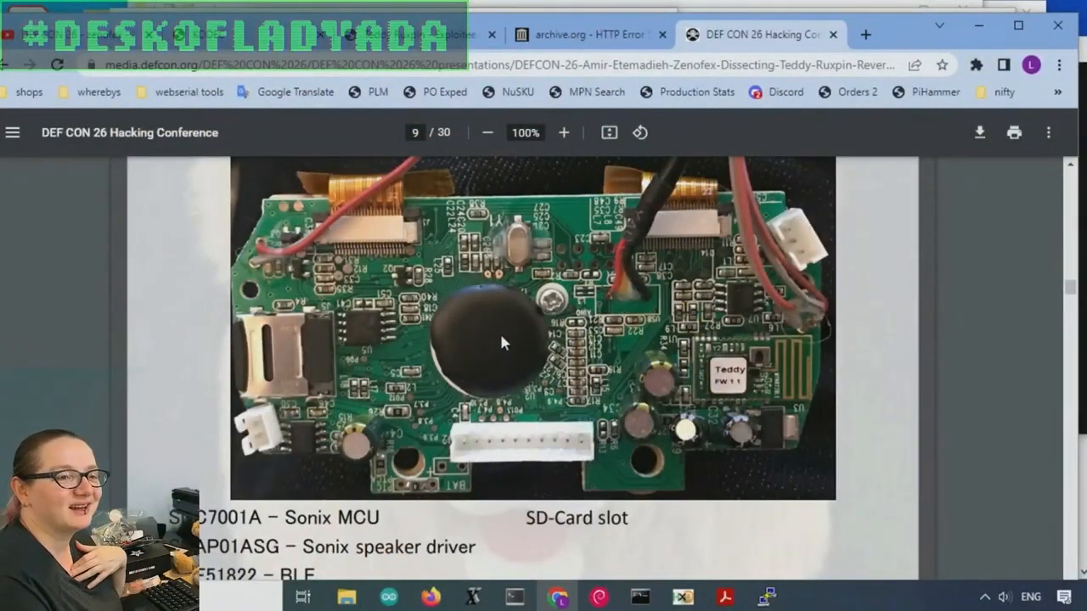
pyautogui.moveTo(768, 373)
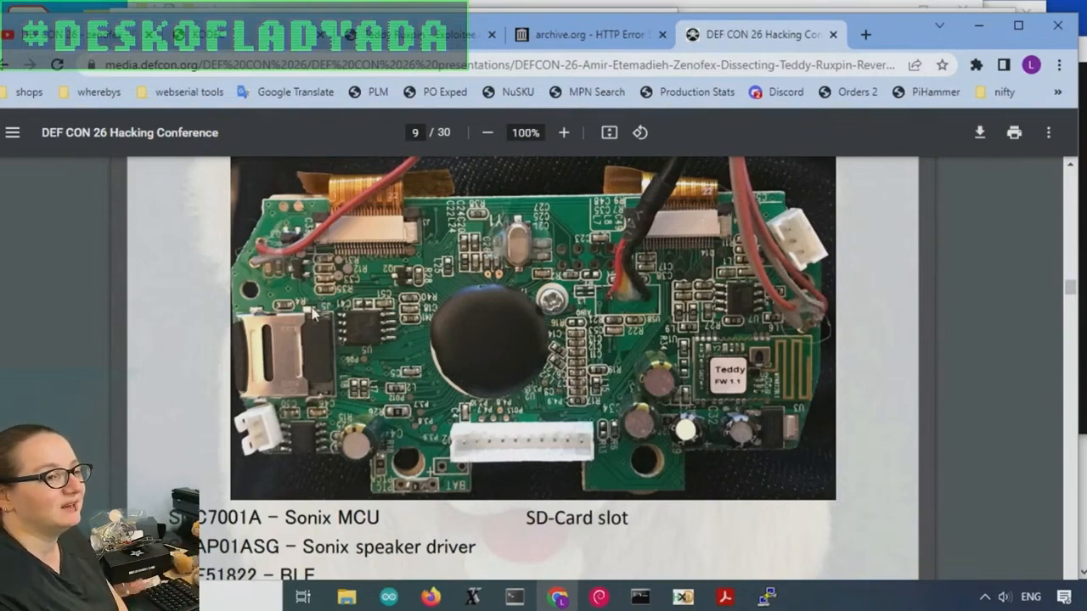
pyautogui.moveTo(416, 388)
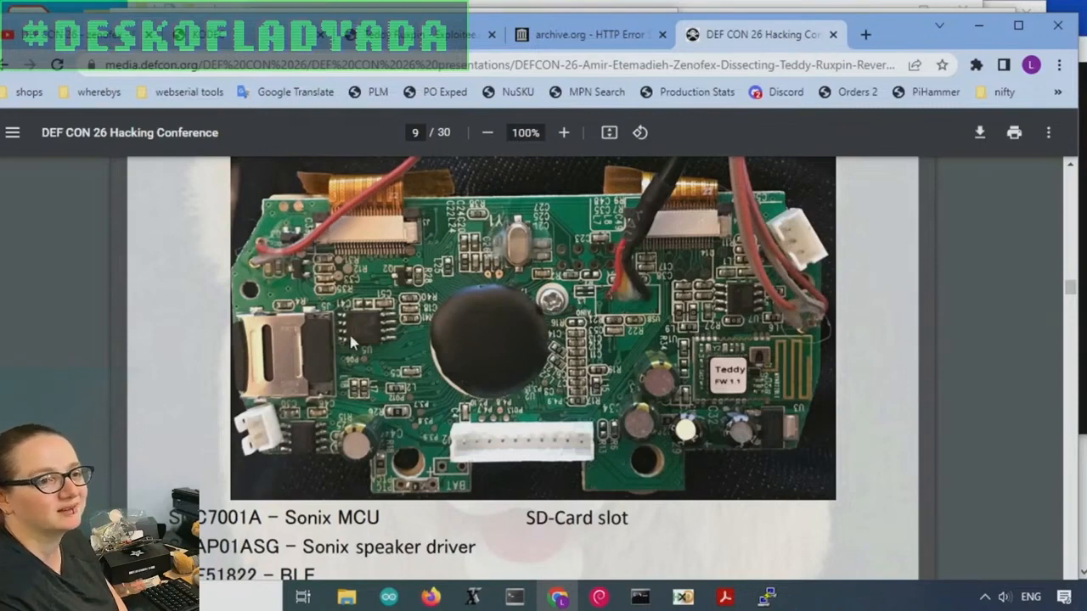
pyautogui.moveTo(259, 331)
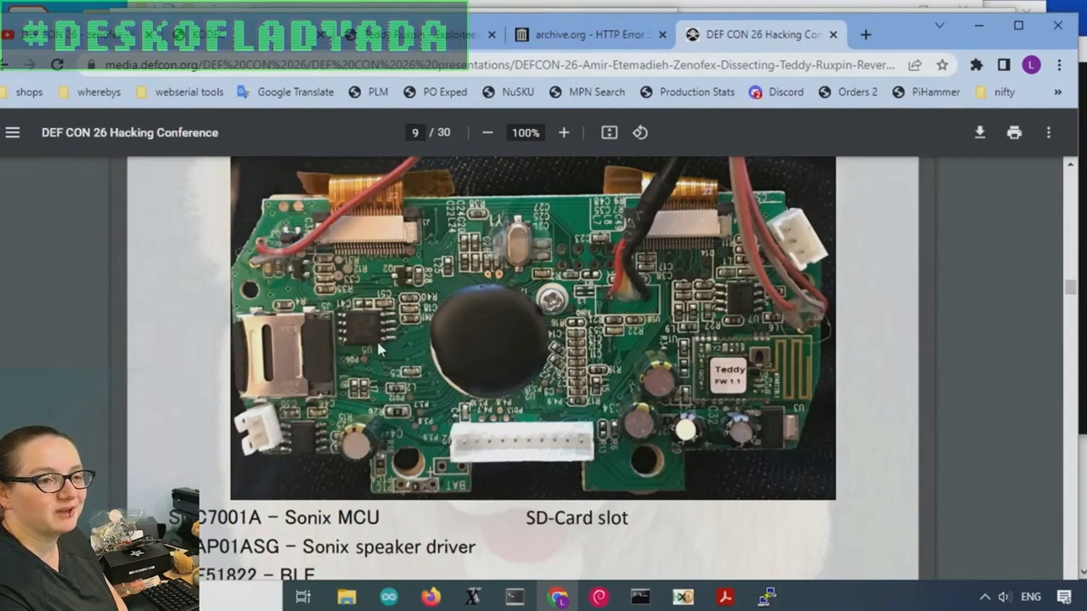
pyautogui.moveTo(465, 353)
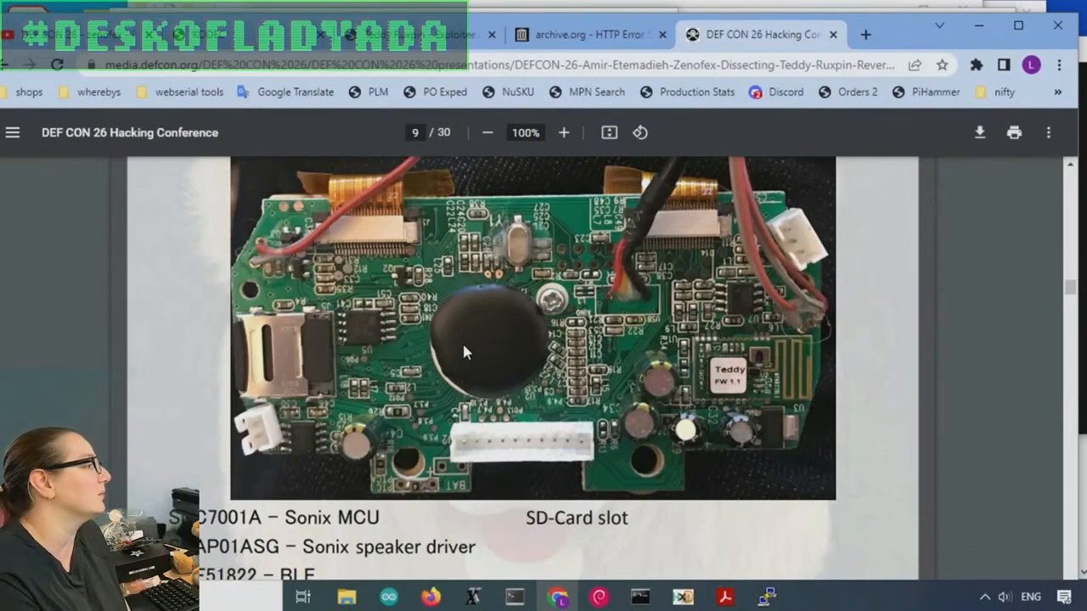
pyautogui.moveTo(745, 377)
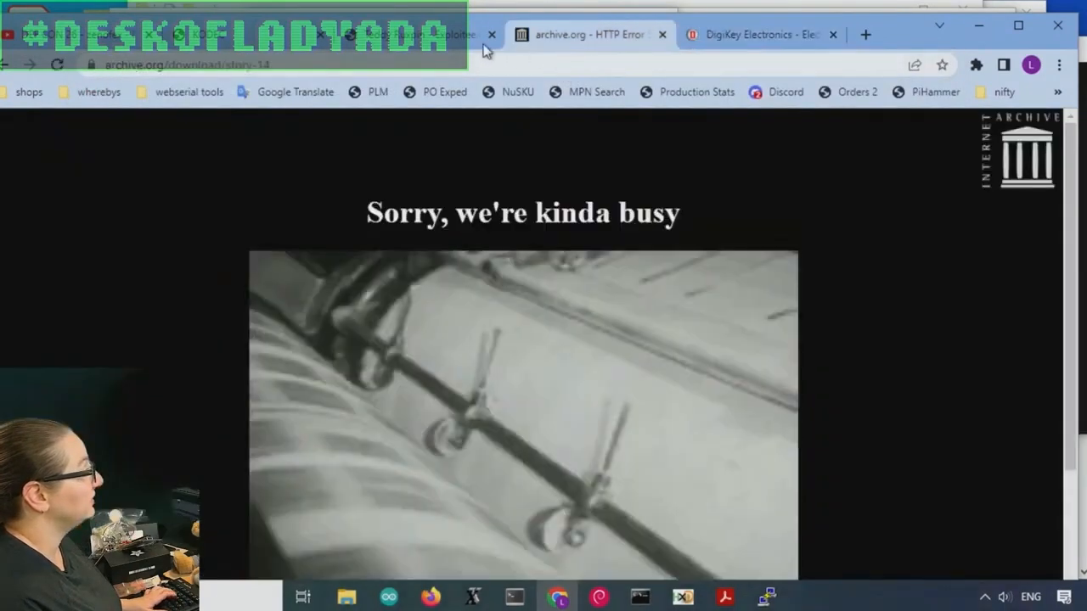
# Search DigiKey for "bluetooth modules" from the homepage
pyautogui.click(756, 34)
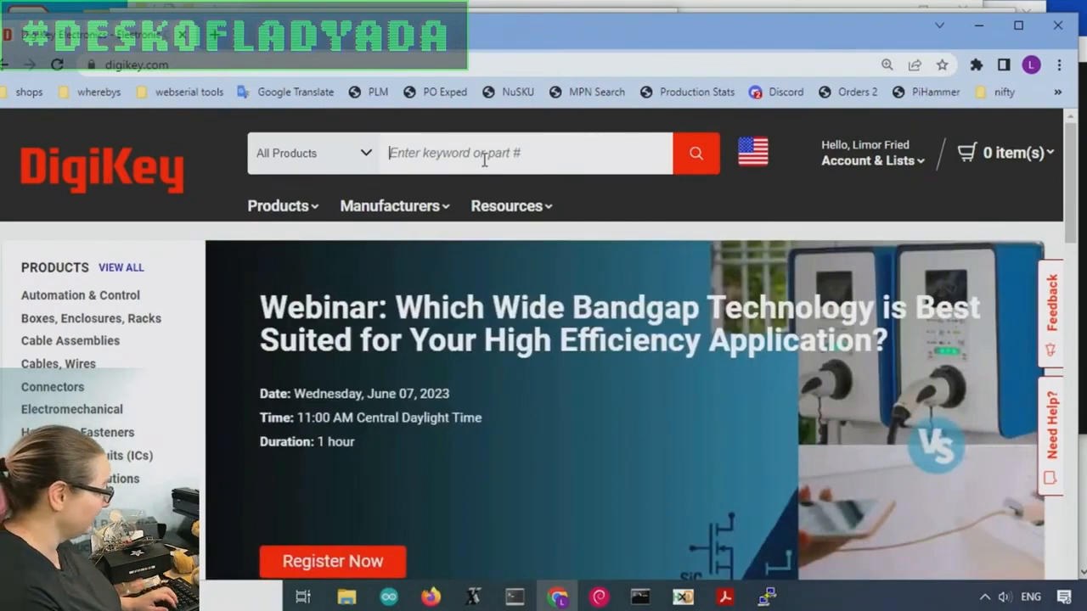
pyautogui.write('bluetooth')
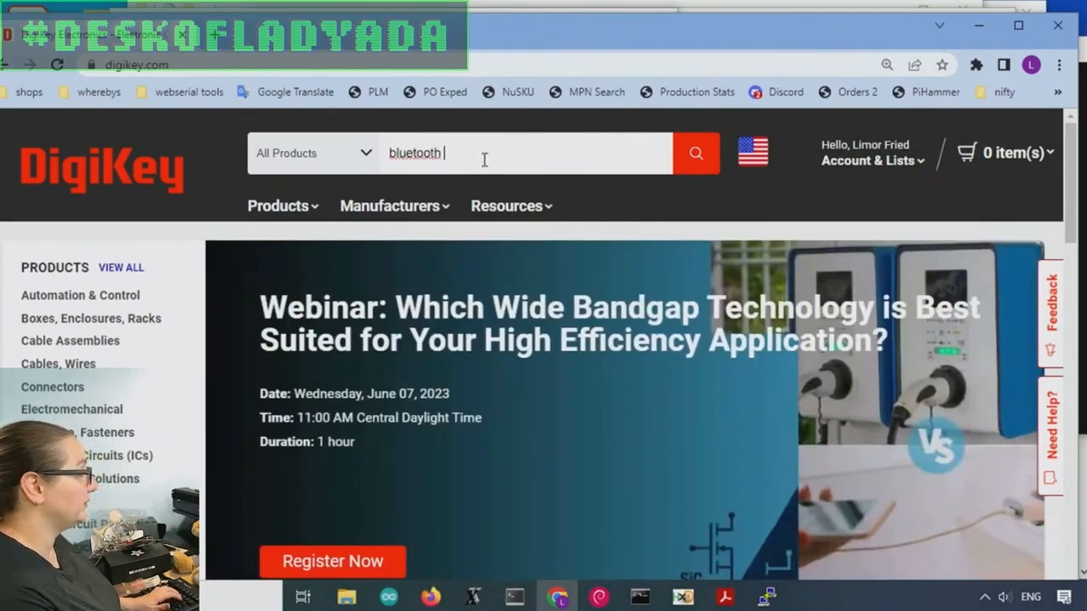
pyautogui.write('modules')
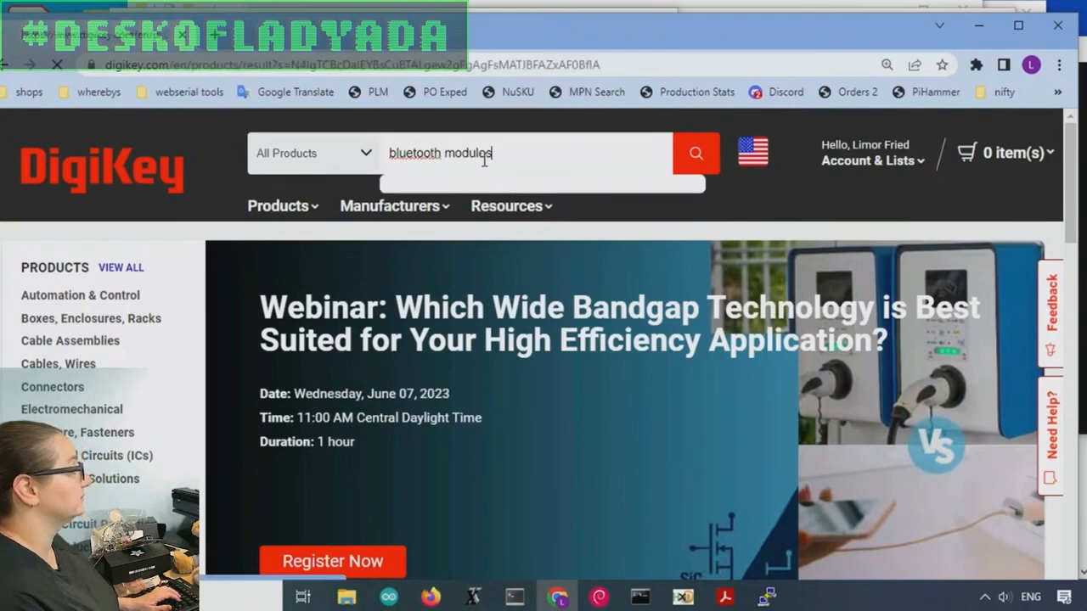
pyautogui.click(695, 153)
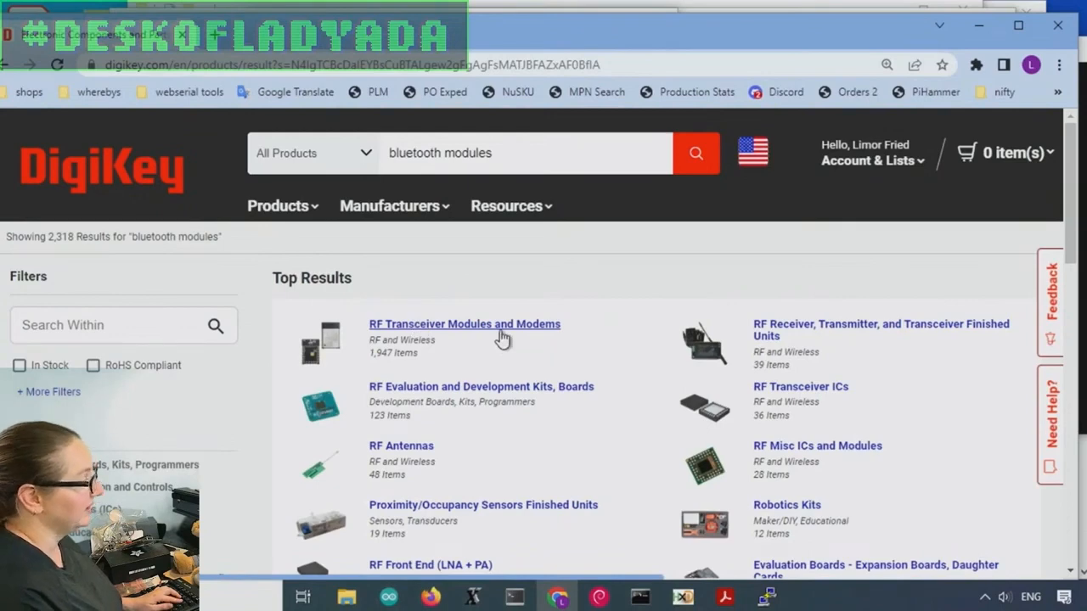
pyautogui.moveTo(800, 386)
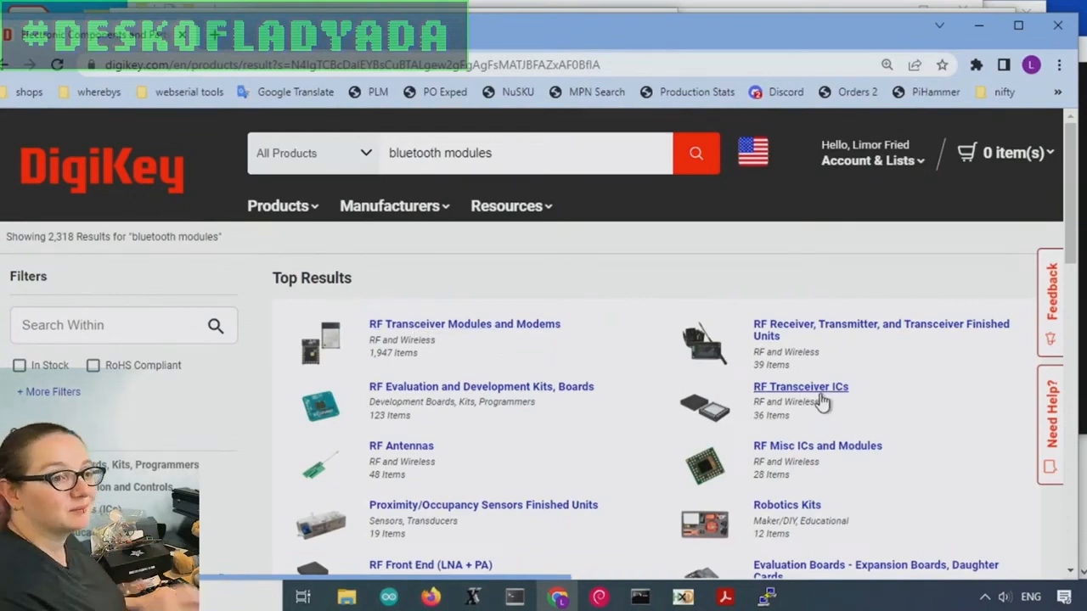
pyautogui.moveTo(577, 397)
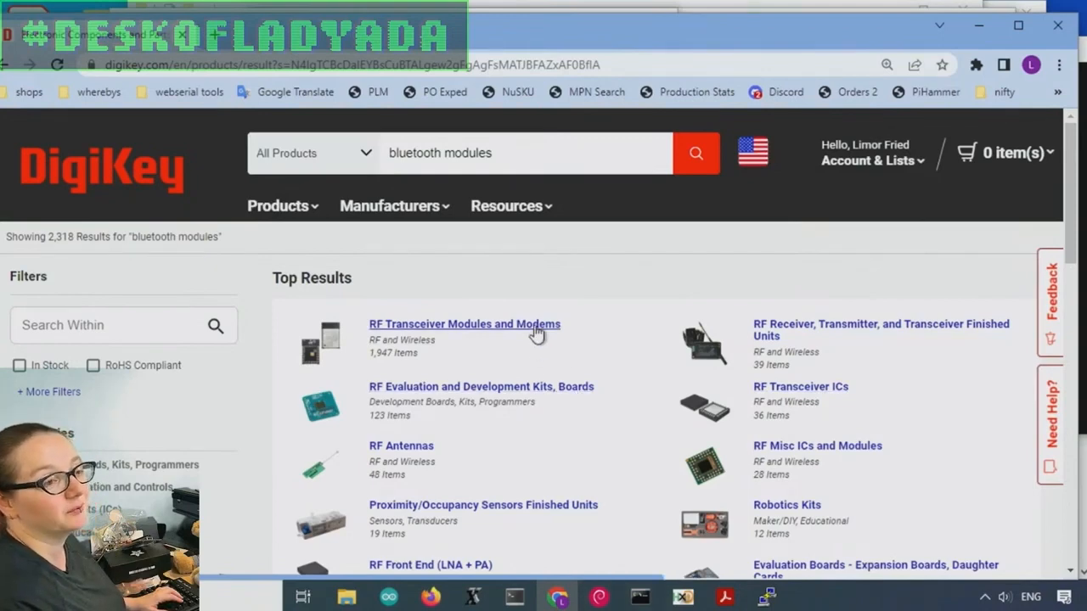
# Open the RF Transceiver Modules and Modems category from Top Results
pyautogui.click(463, 323)
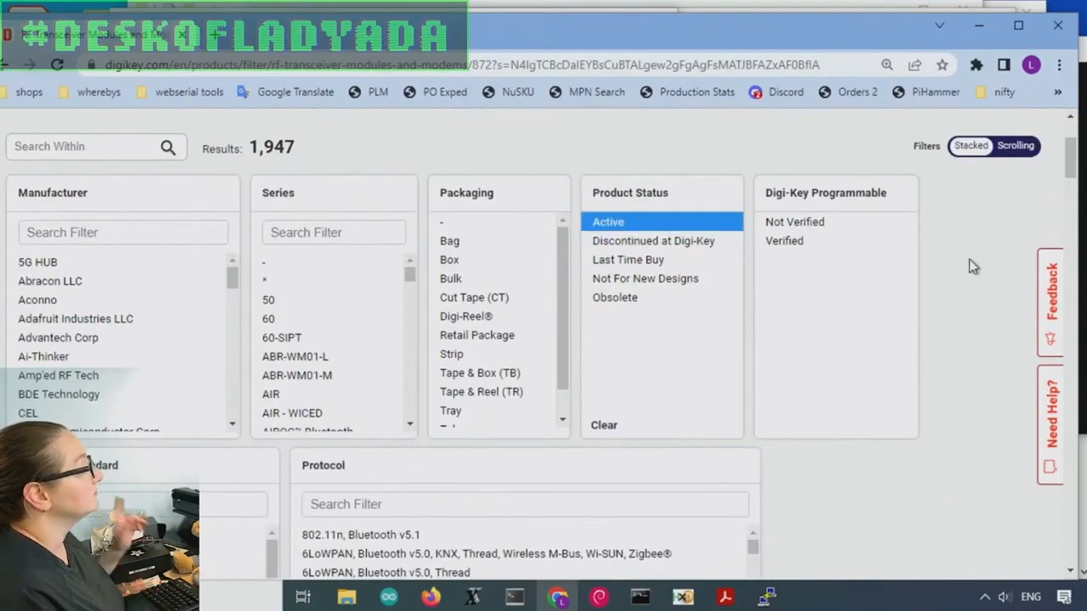
# Apply all selected filters to cut the module list to 840 results
pyautogui.scroll(-3)
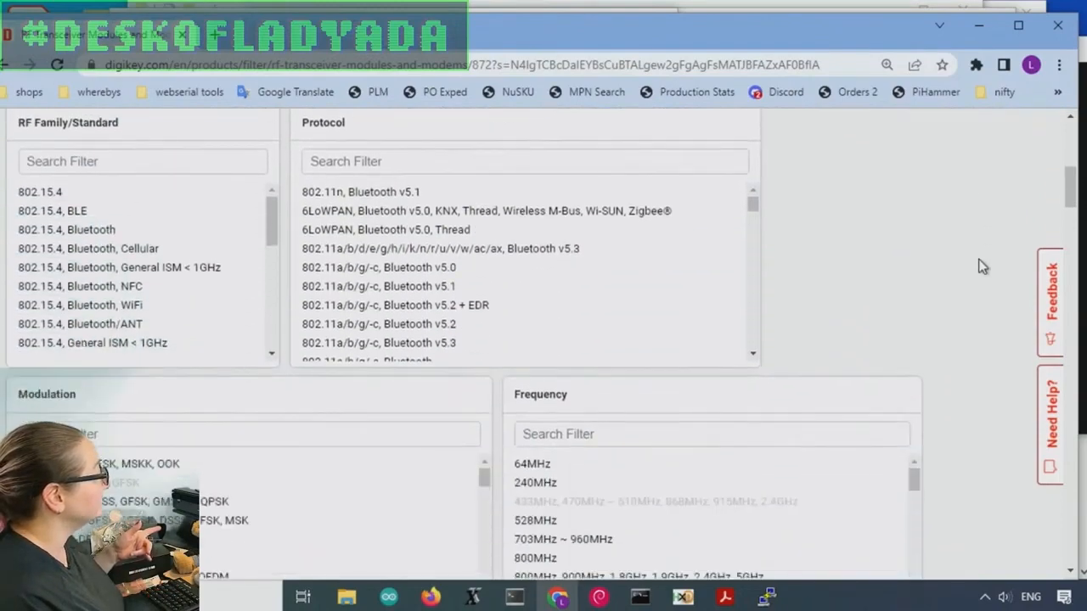
pyautogui.scroll(-3)
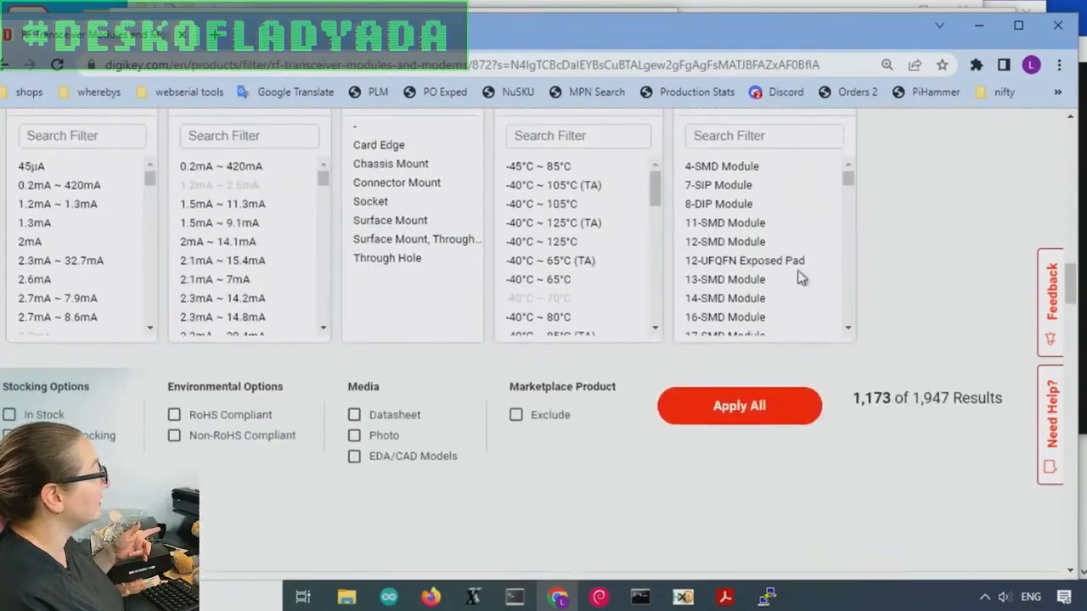
pyautogui.click(739, 405)
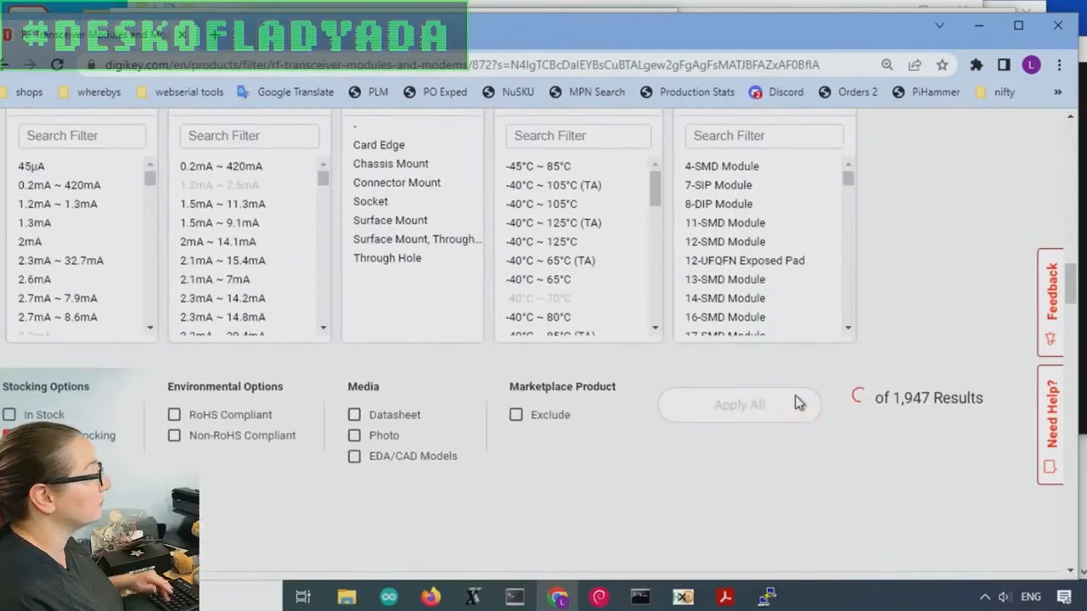
pyautogui.click(738, 405)
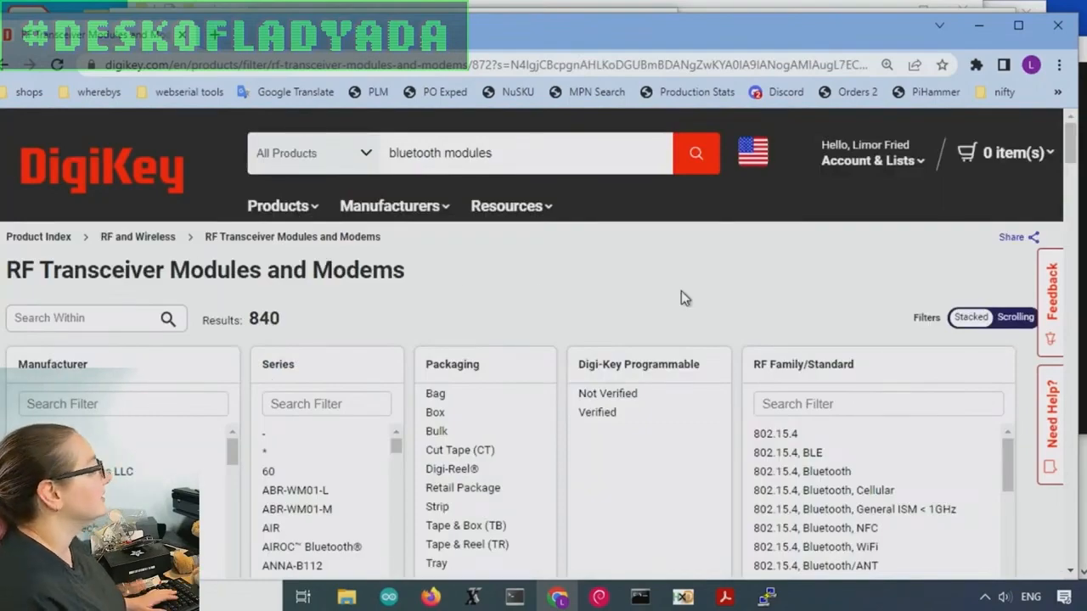
pyautogui.scroll(-3)
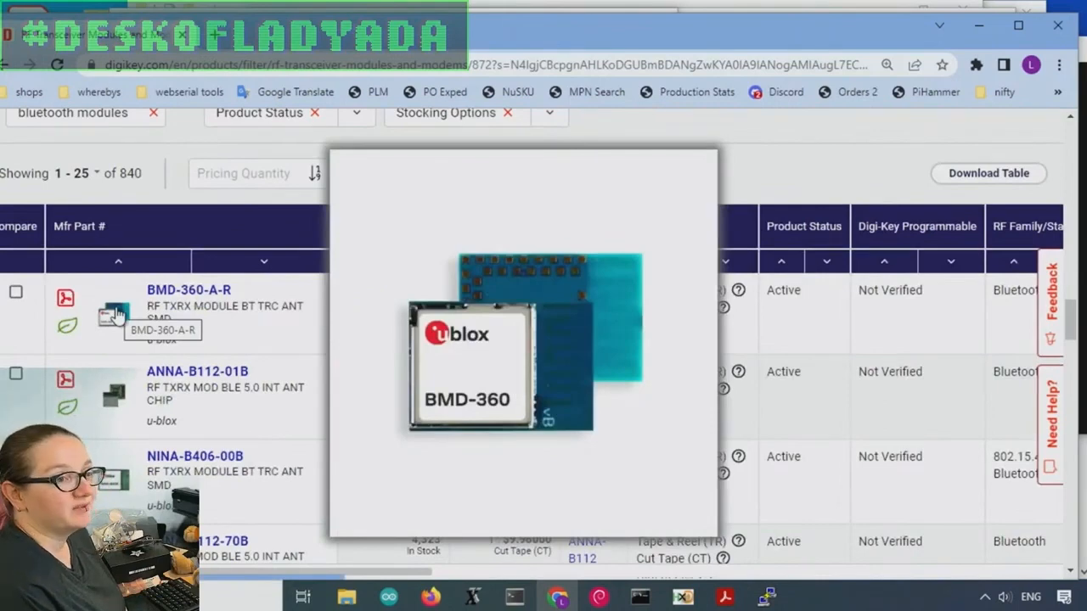
pyautogui.moveTo(127, 430)
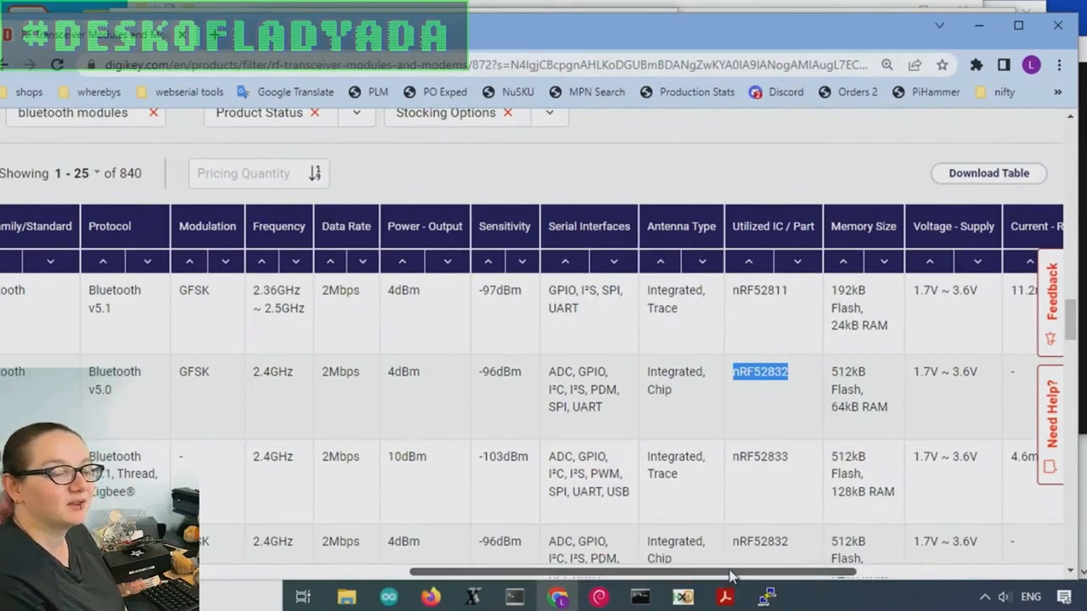
pyautogui.moveTo(719, 392)
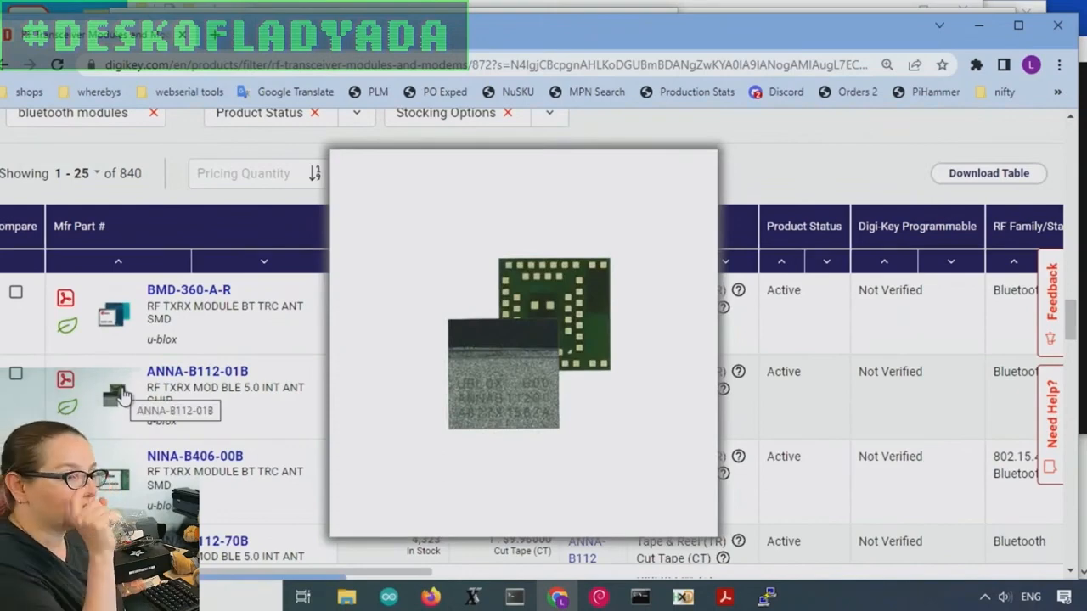
pyautogui.moveTo(311, 433)
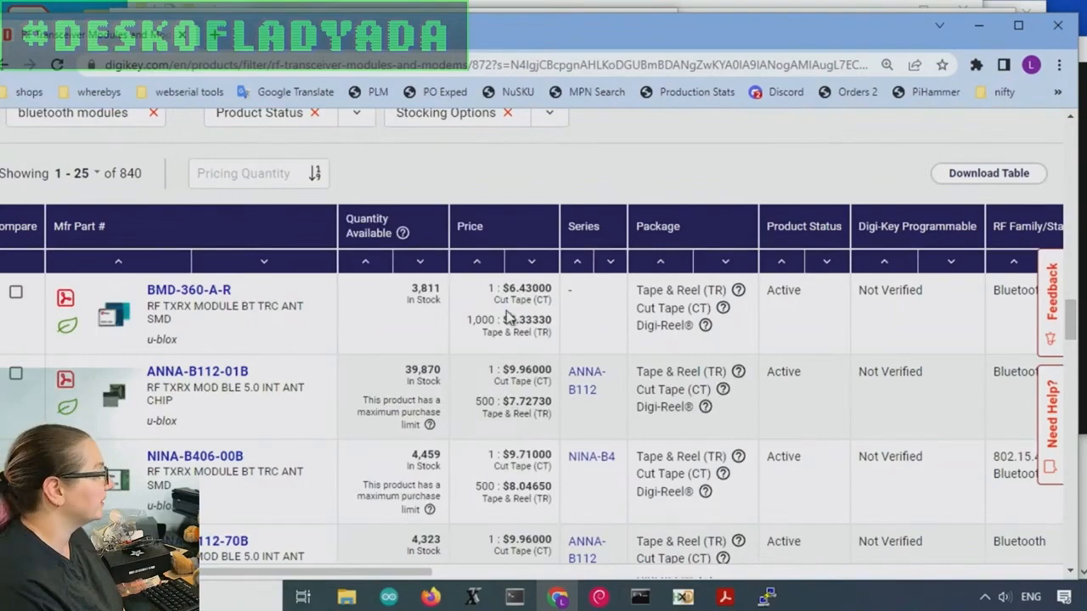
pyautogui.scroll(-3)
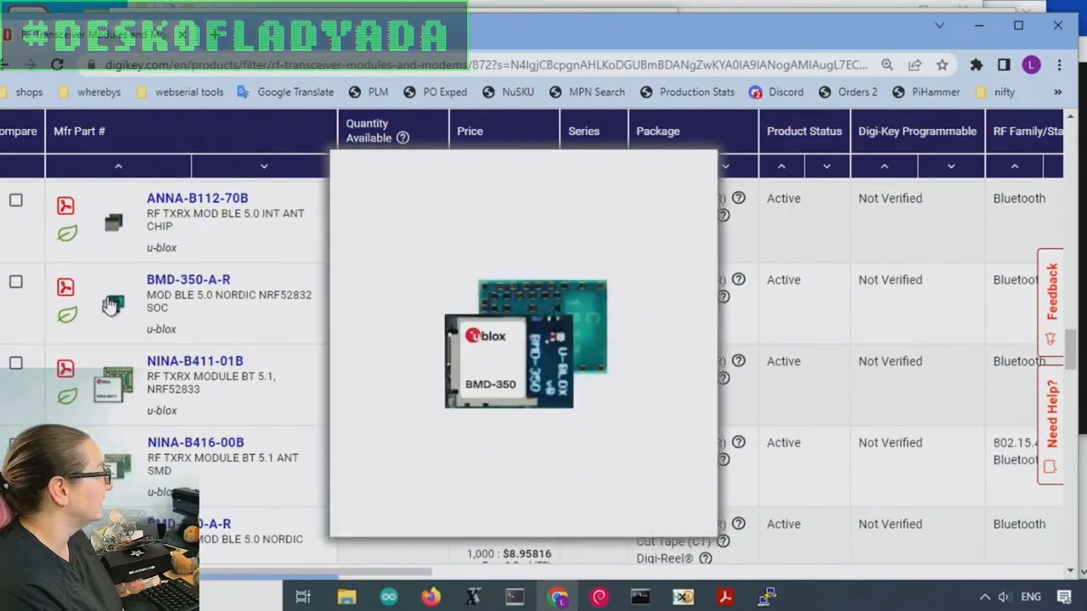
pyautogui.moveTo(114, 306)
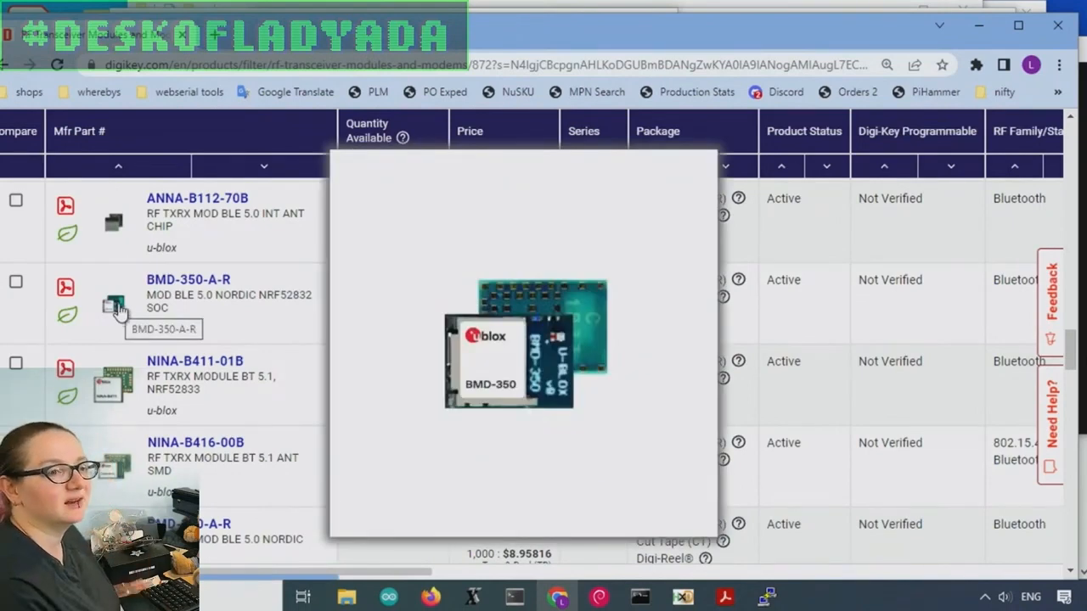
pyautogui.scroll(-3)
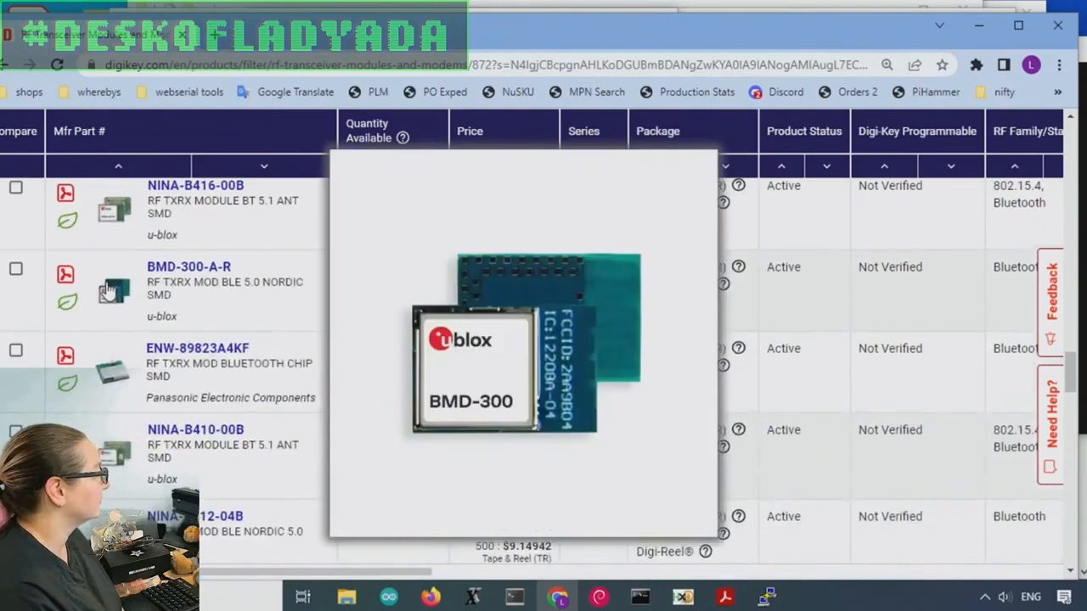
pyautogui.moveTo(113, 380)
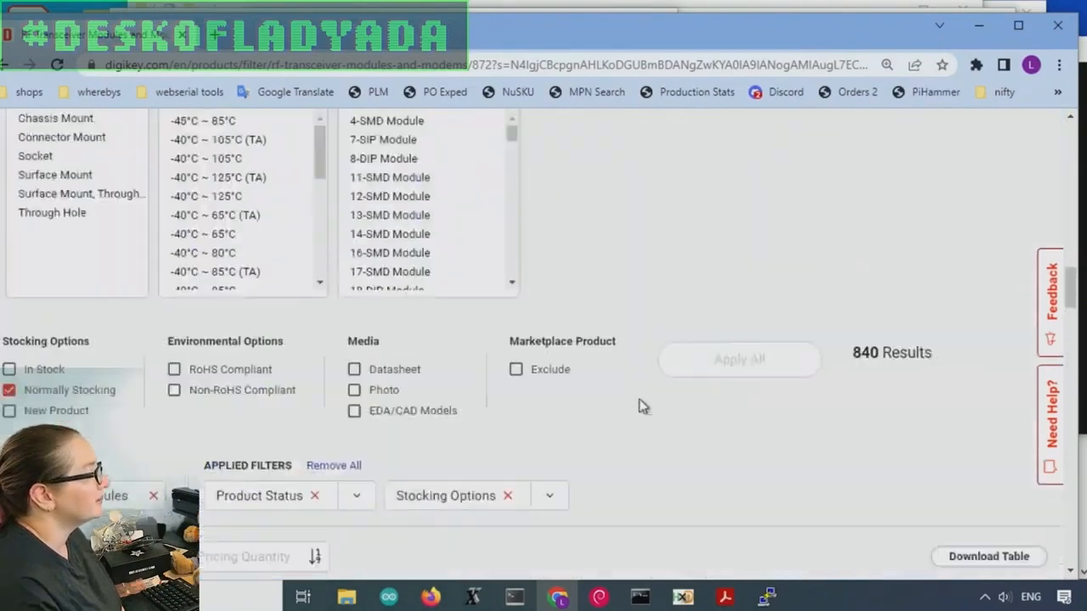
# Search "nrf" in the Utilized IC / Part filter and select the nRF52 variants
pyautogui.scroll(-3)
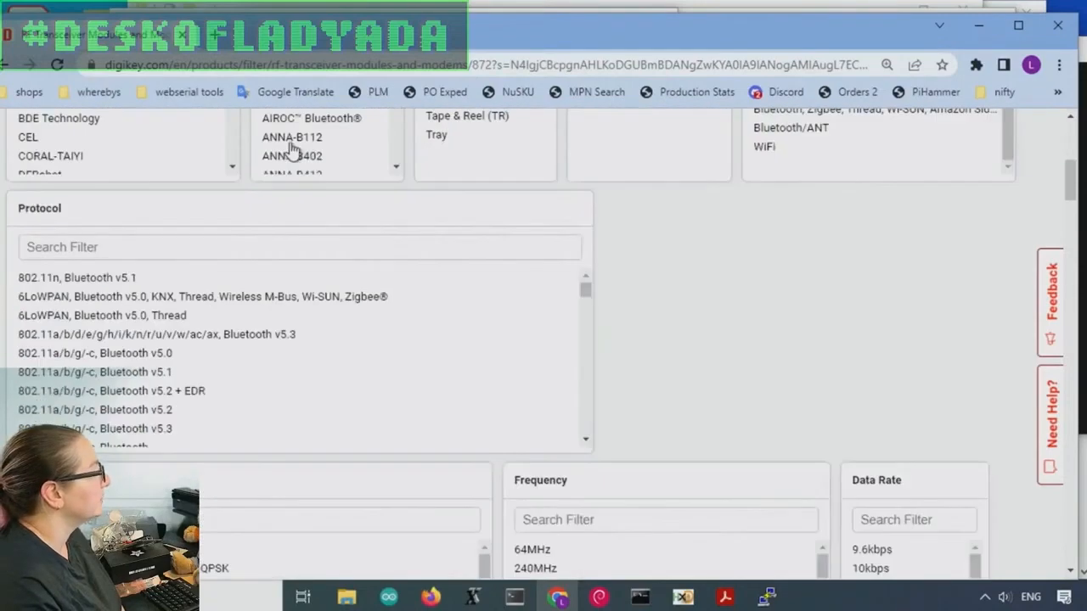
pyautogui.scroll(-3)
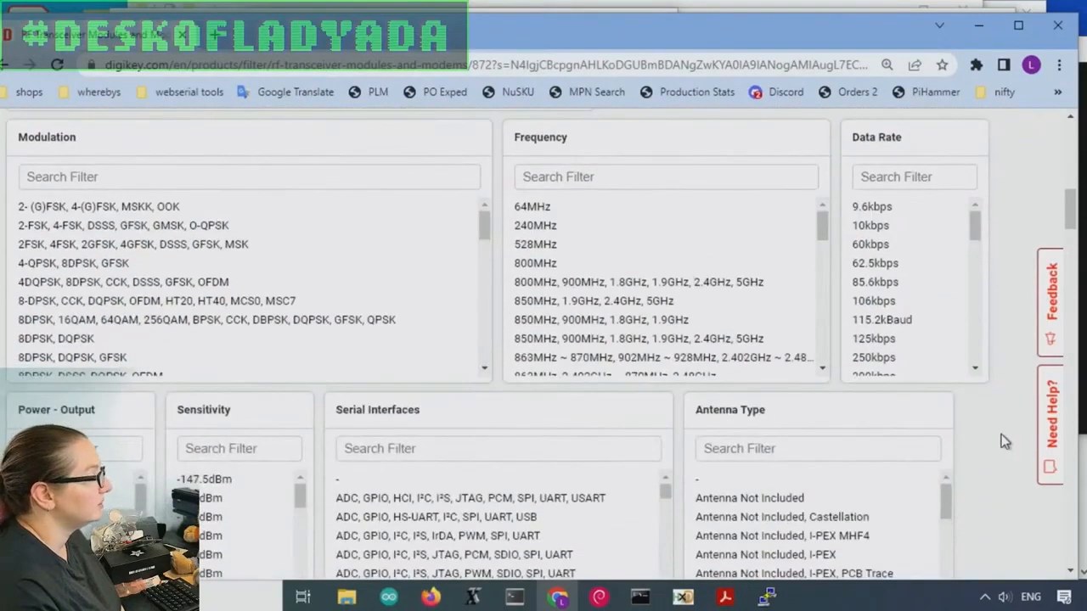
pyautogui.scroll(-3)
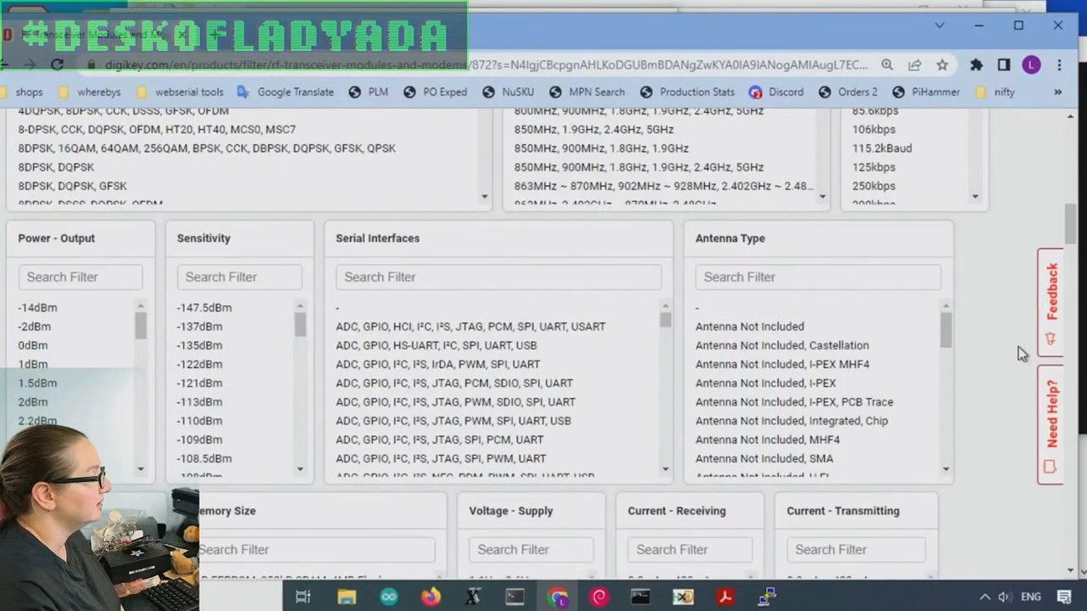
pyautogui.scroll(-3)
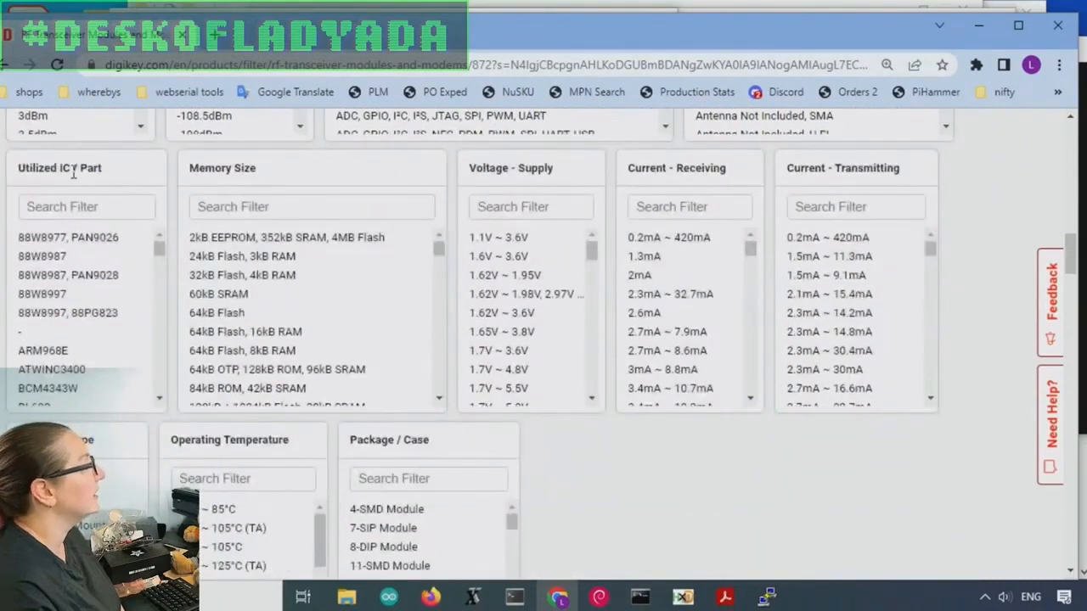
pyautogui.write('nrf52')
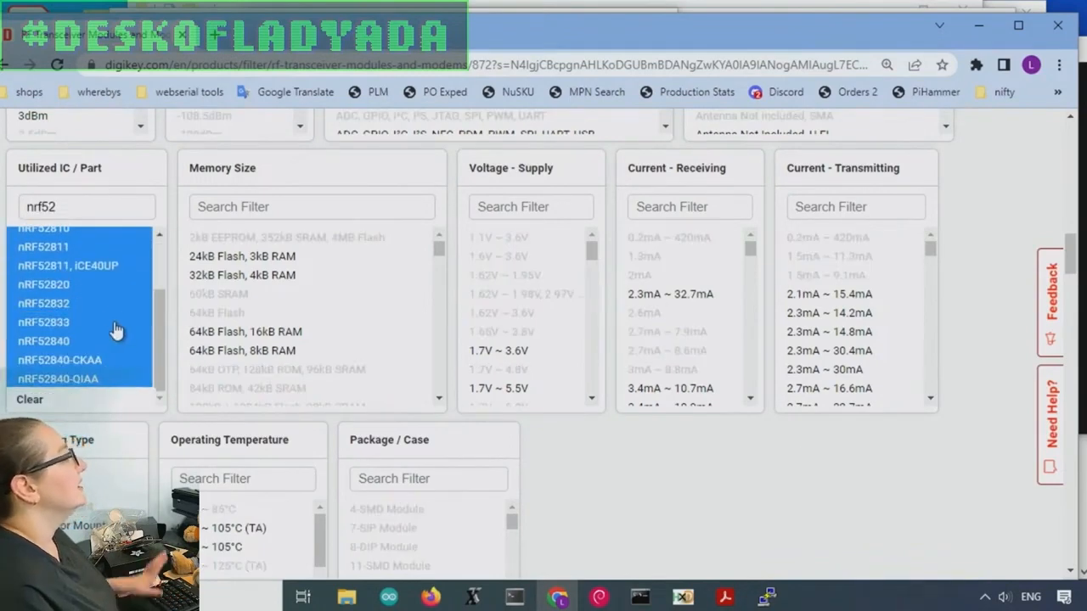
pyautogui.moveTo(110, 312)
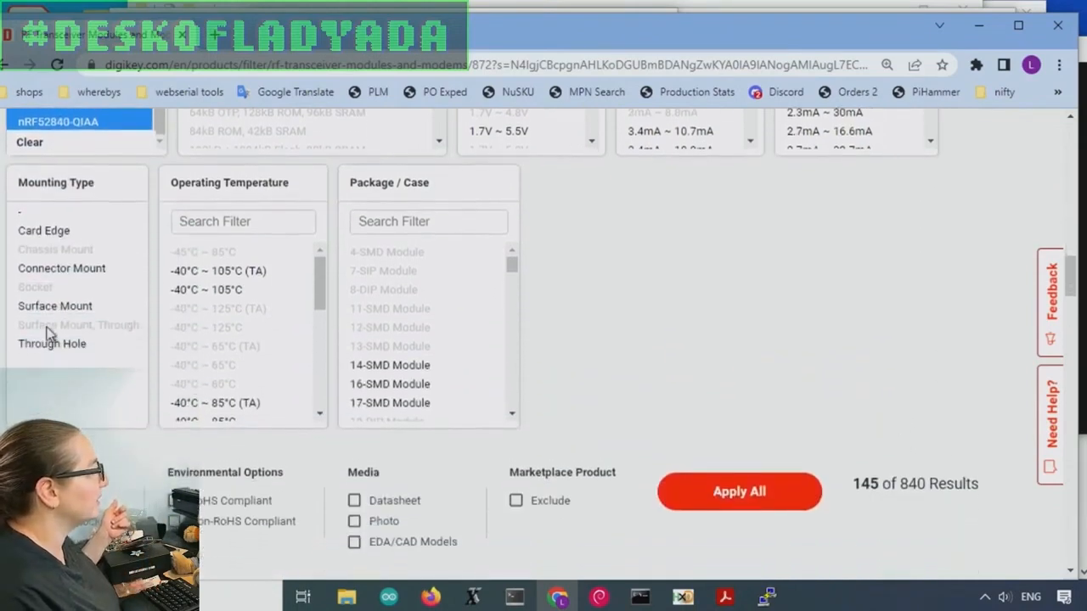
# Apply the nRF52 filter and scroll down to the 145-result table
pyautogui.click(738, 492)
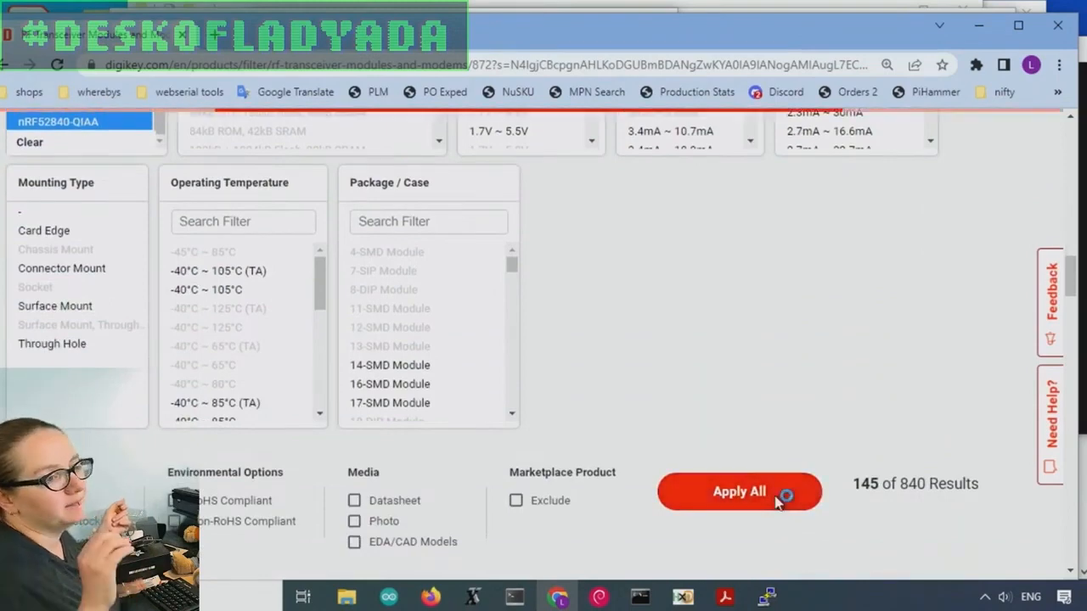
pyautogui.click(739, 491)
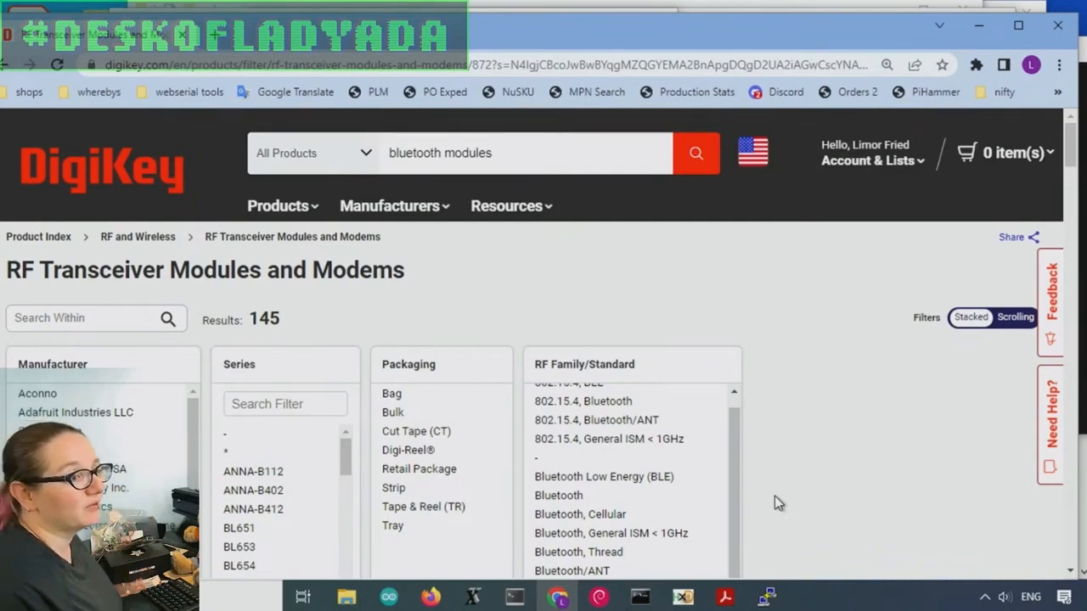
pyautogui.scroll(-3)
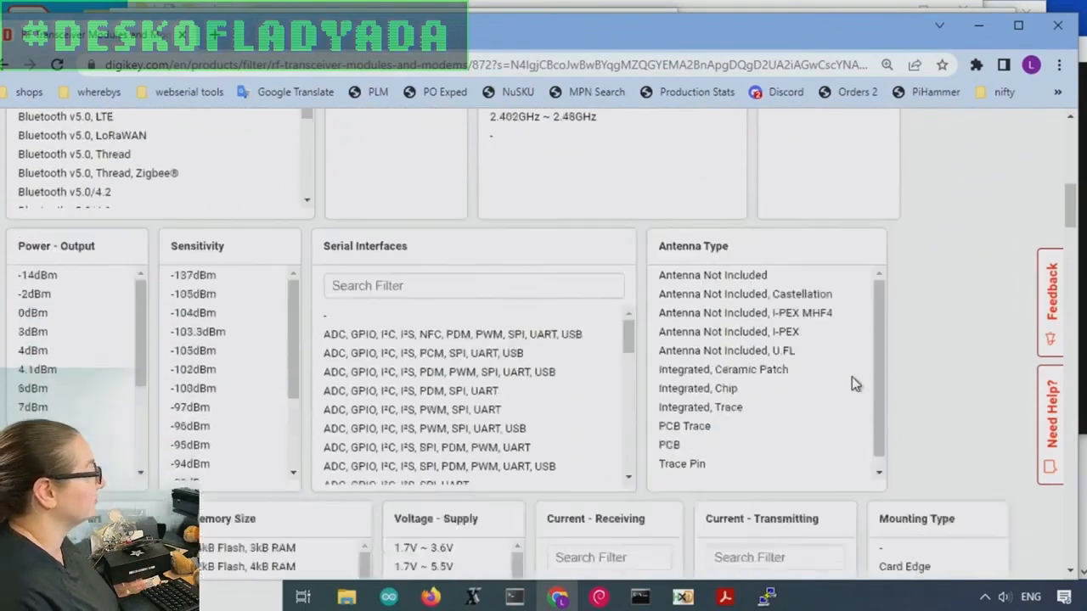
pyautogui.scroll(-3)
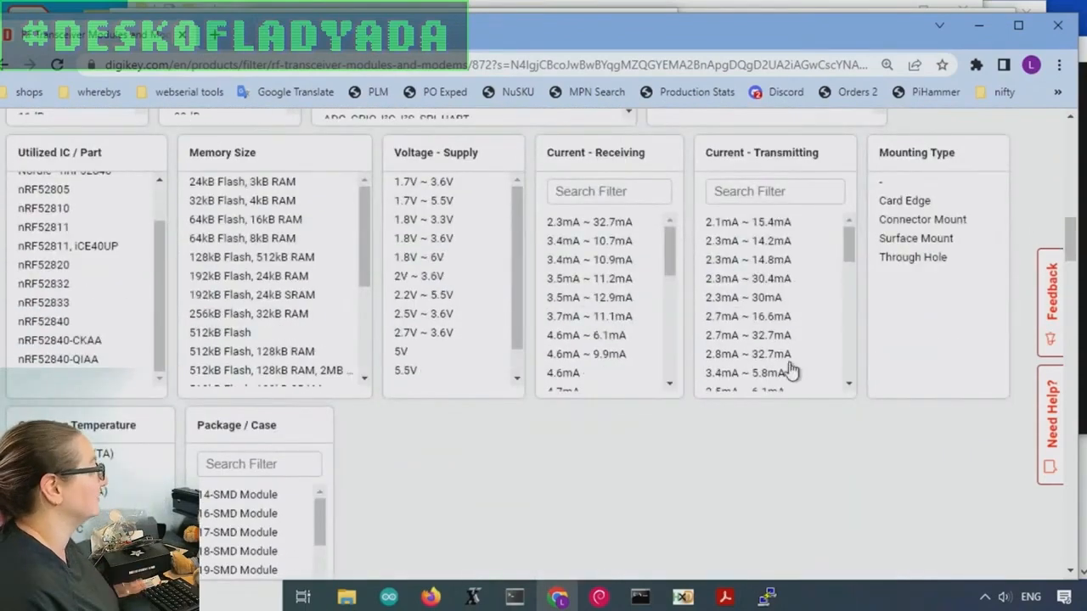
pyautogui.scroll(-3)
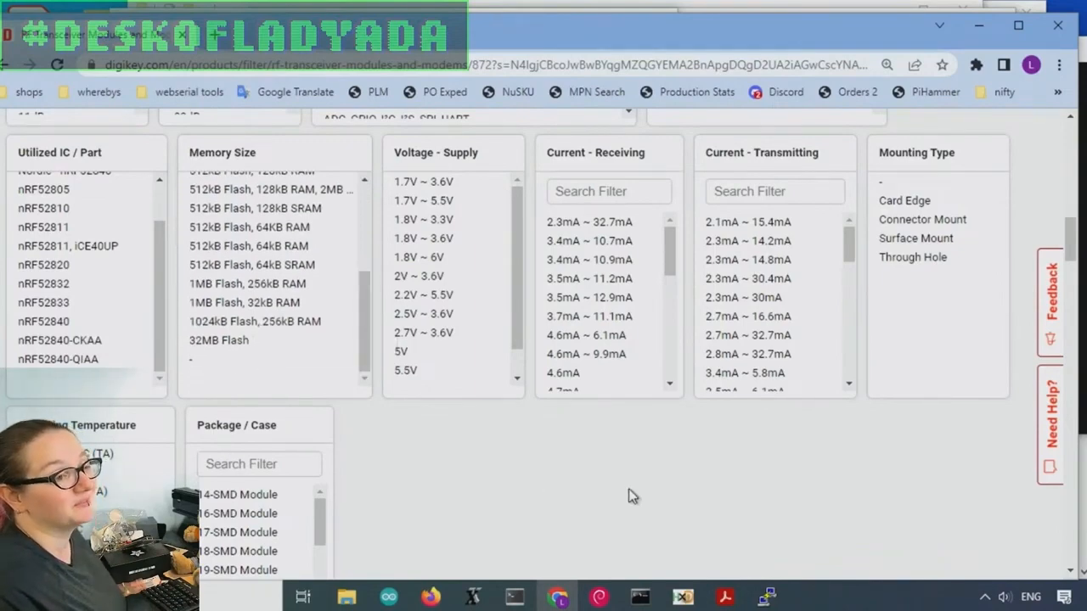
pyautogui.scroll(-3)
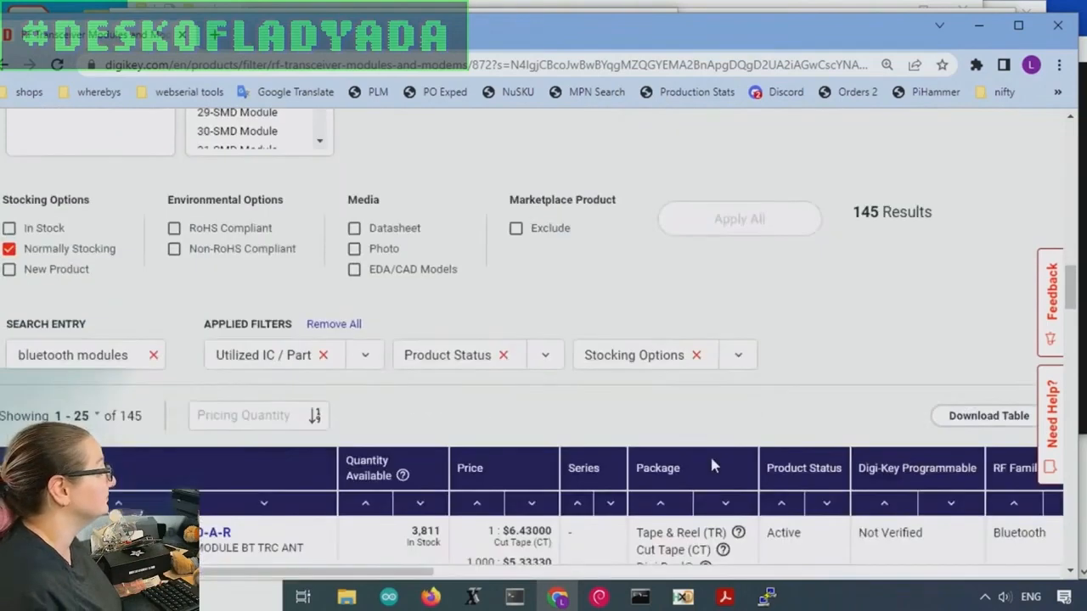
# Sort results by price ascending, with Raytac MDBT42T at $4.80 first
pyautogui.scroll(-3)
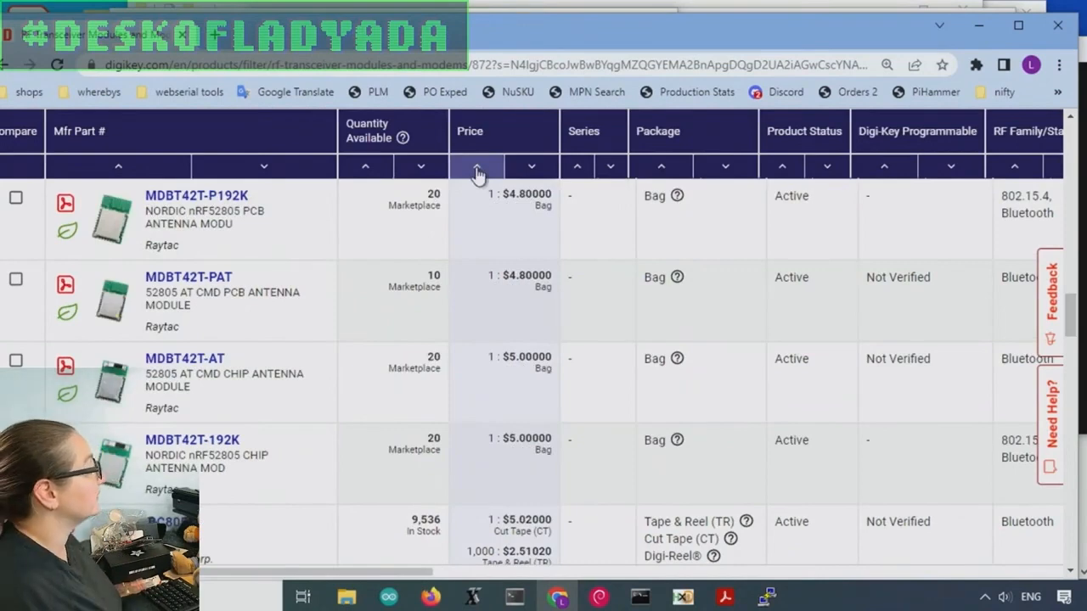
pyautogui.moveTo(115, 230)
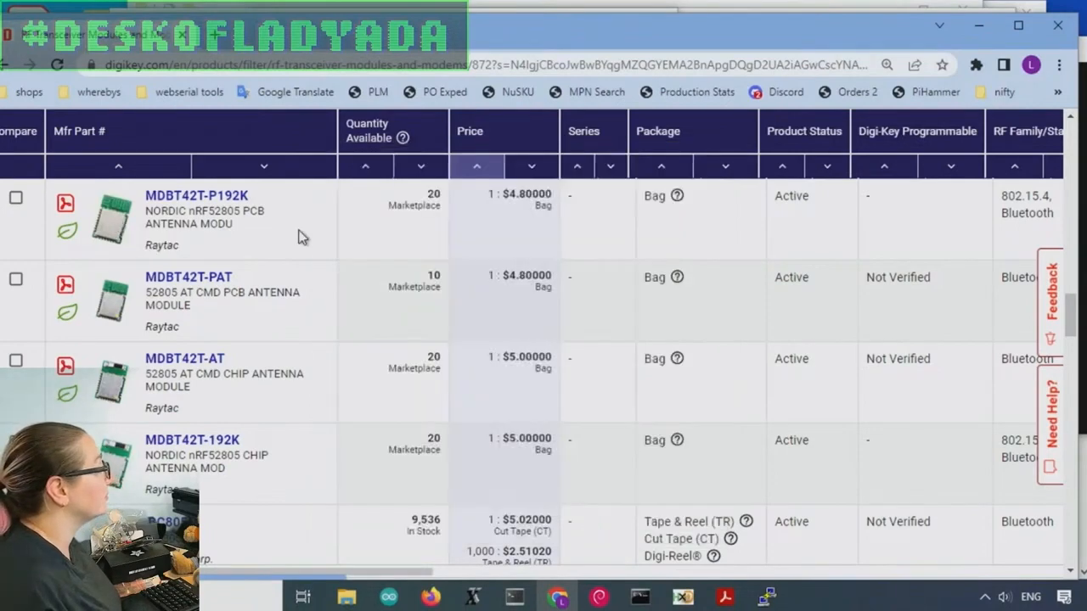
pyautogui.moveTo(113, 219)
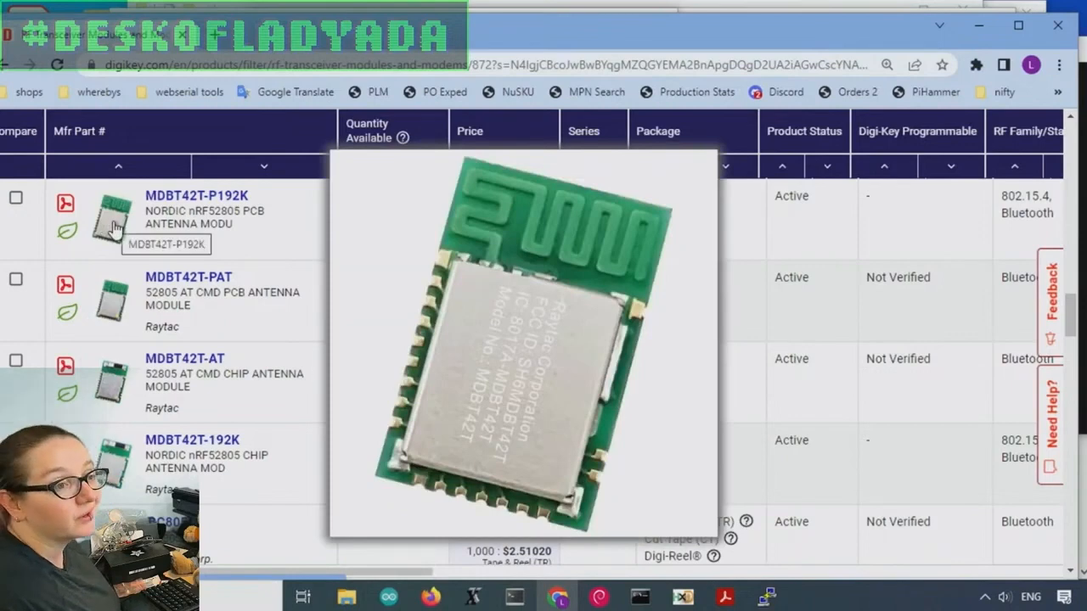
pyautogui.moveTo(145, 233)
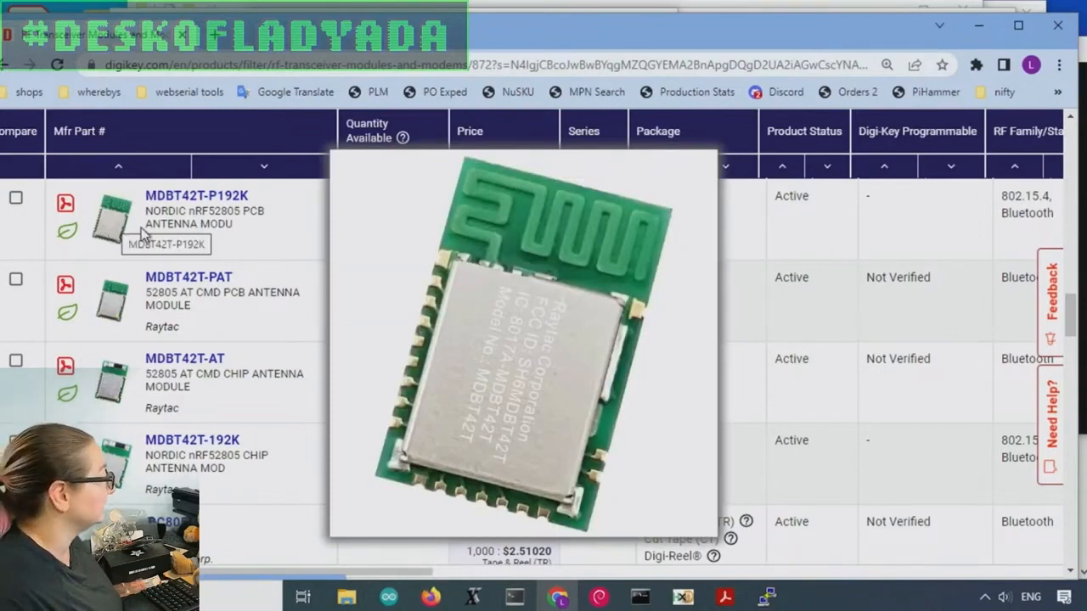
pyautogui.moveTo(123, 222)
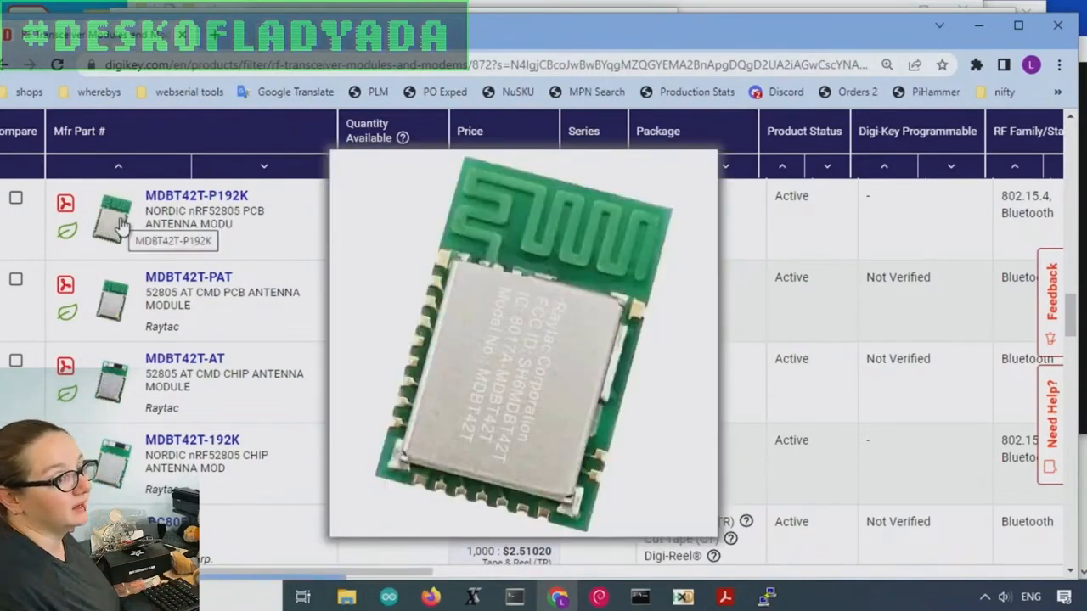
pyautogui.moveTo(113, 382)
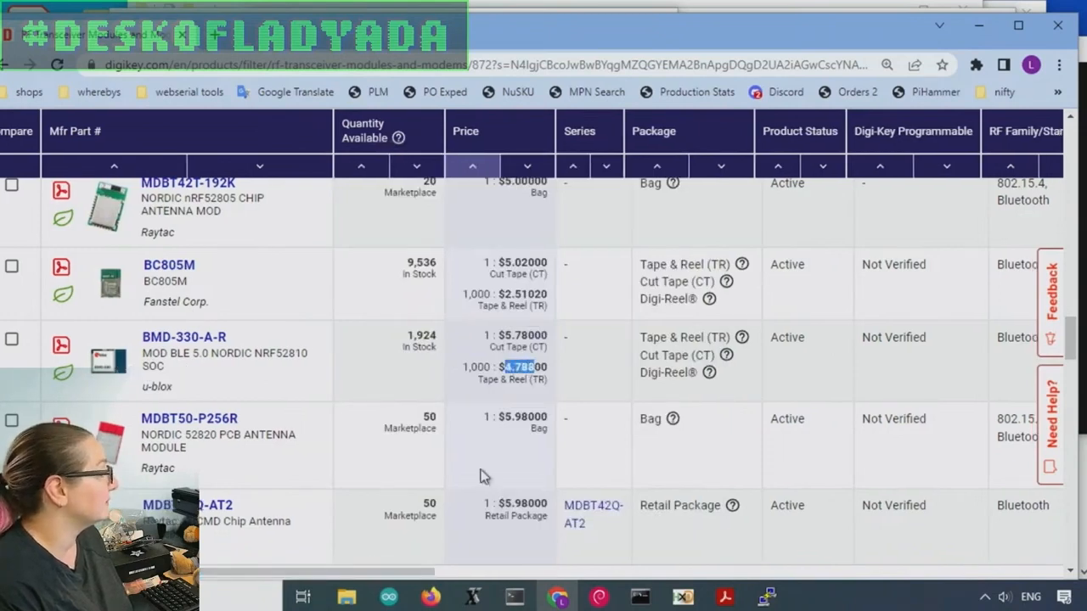
pyautogui.hscroll(3)
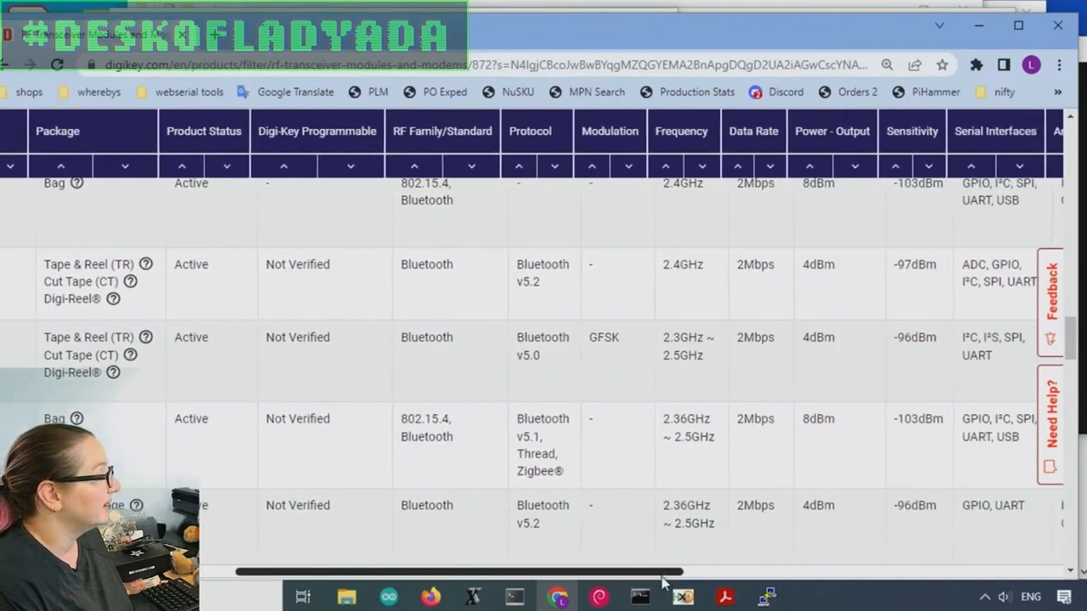
pyautogui.hscroll(3)
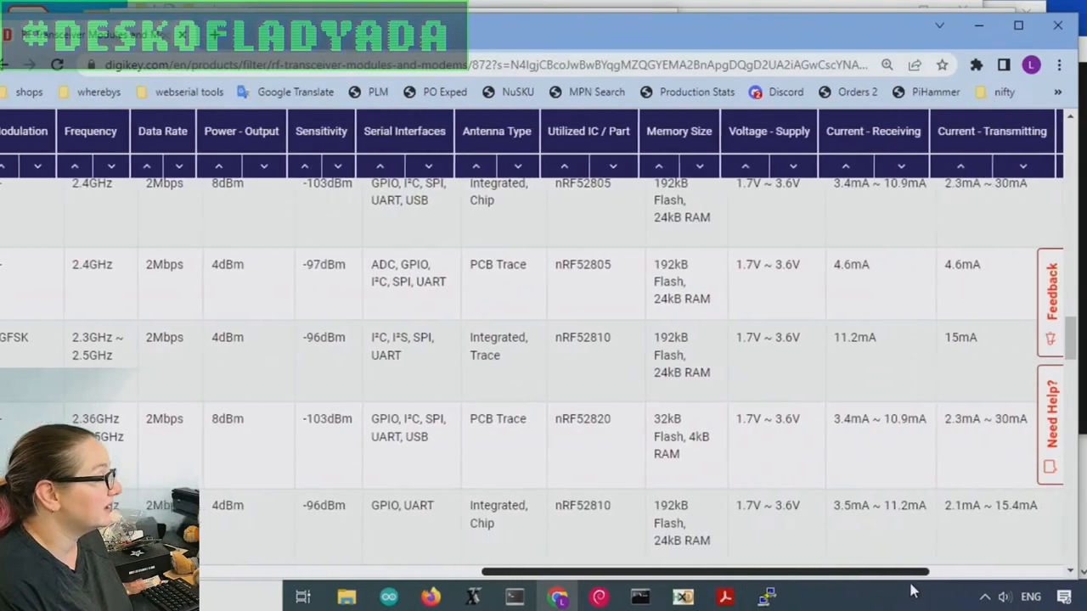
pyautogui.hscroll(3)
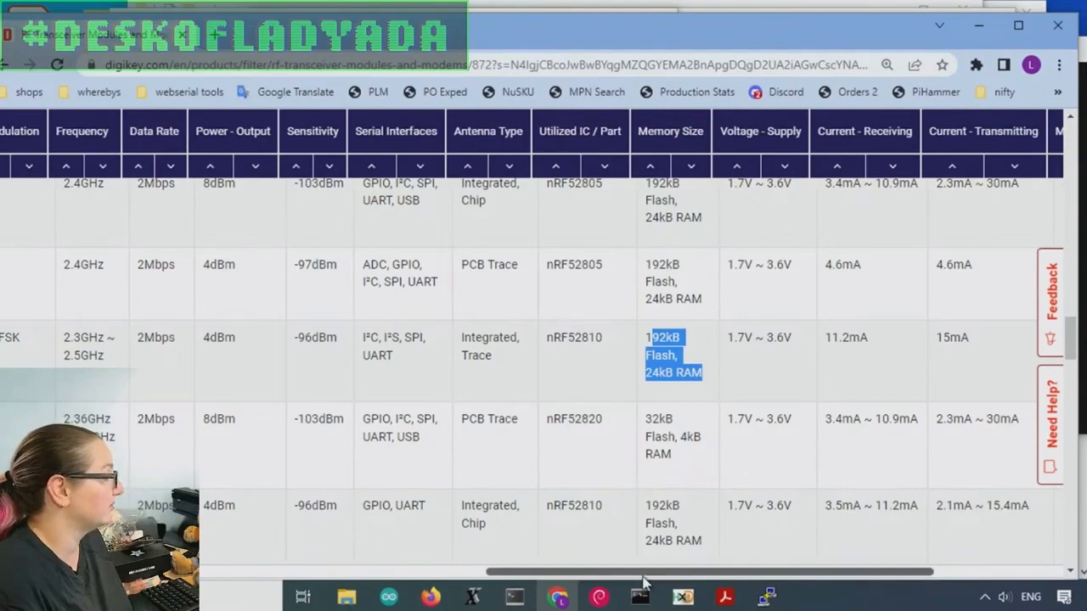
pyautogui.hscroll(3)
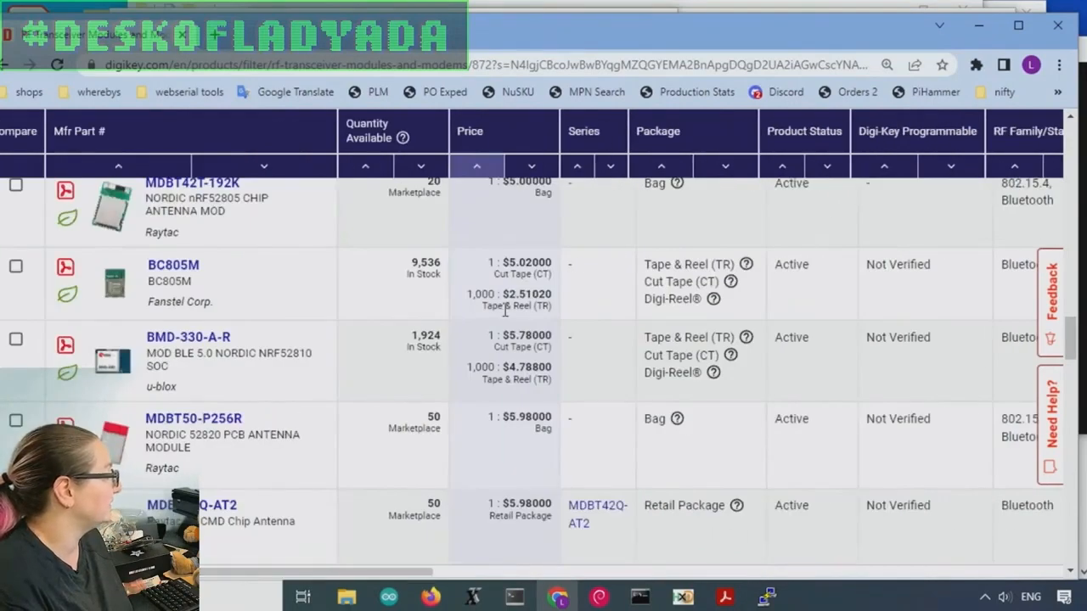
pyautogui.scroll(-3)
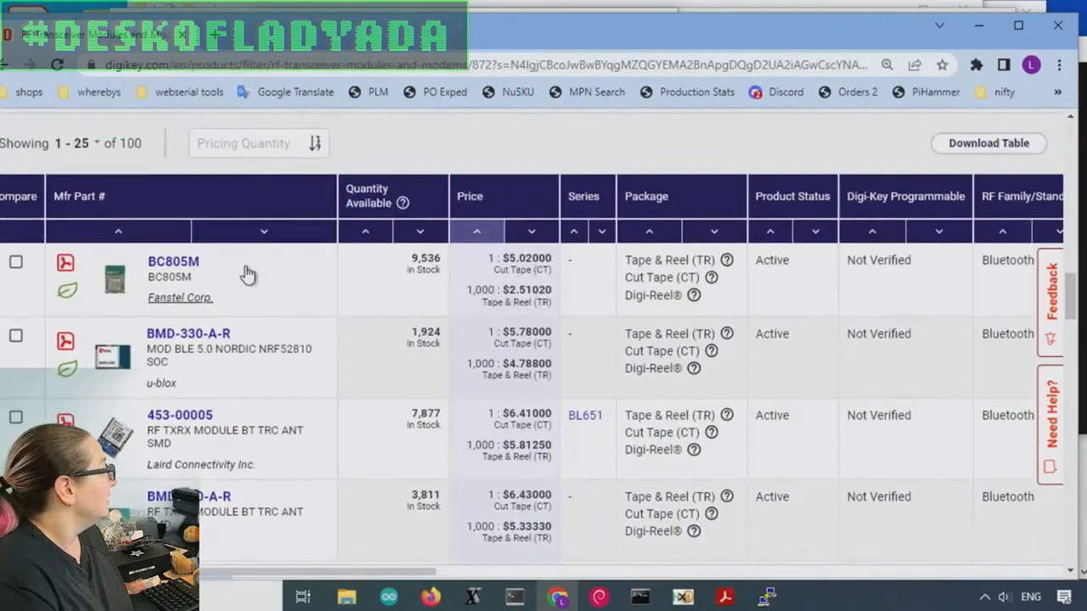
pyautogui.moveTo(459, 381)
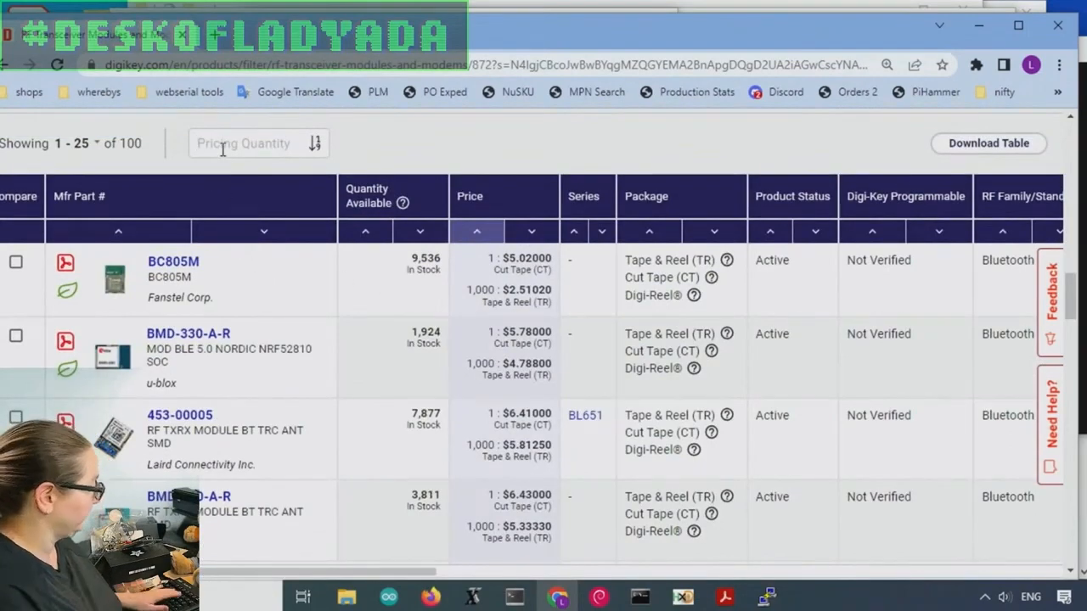
# Set the Pricing Quantity to 1000 to rank Fanstel BC805M first
pyautogui.write('1000')
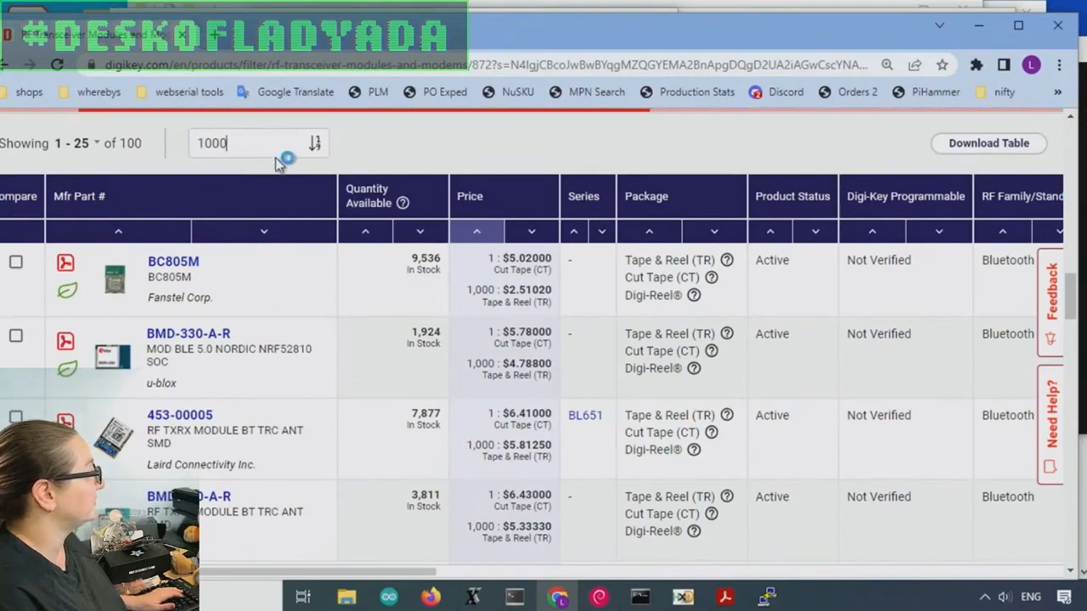
pyautogui.scroll(-3)
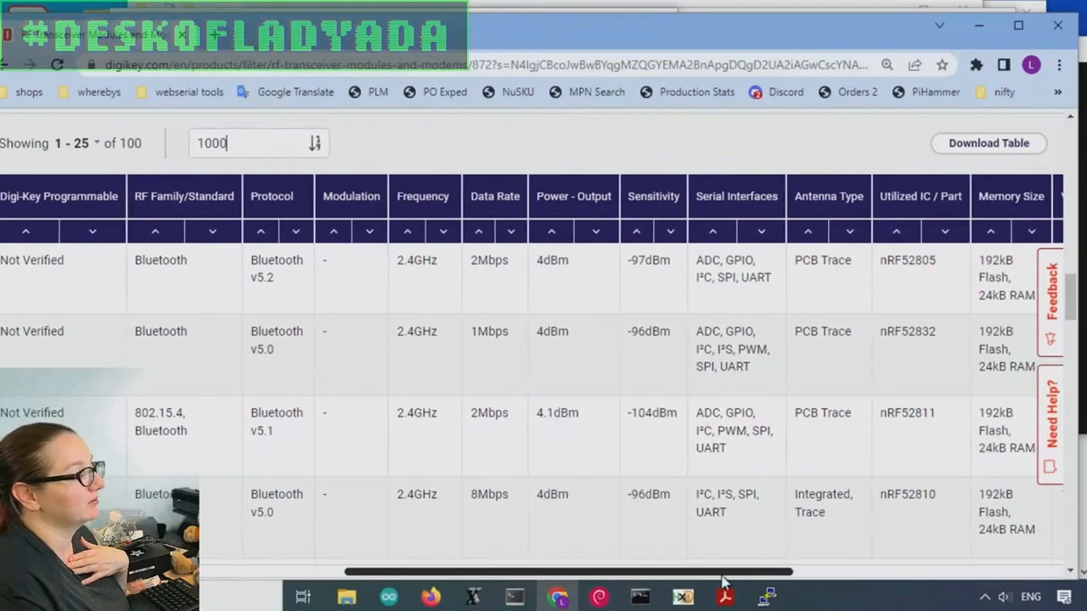
pyautogui.hscroll(3)
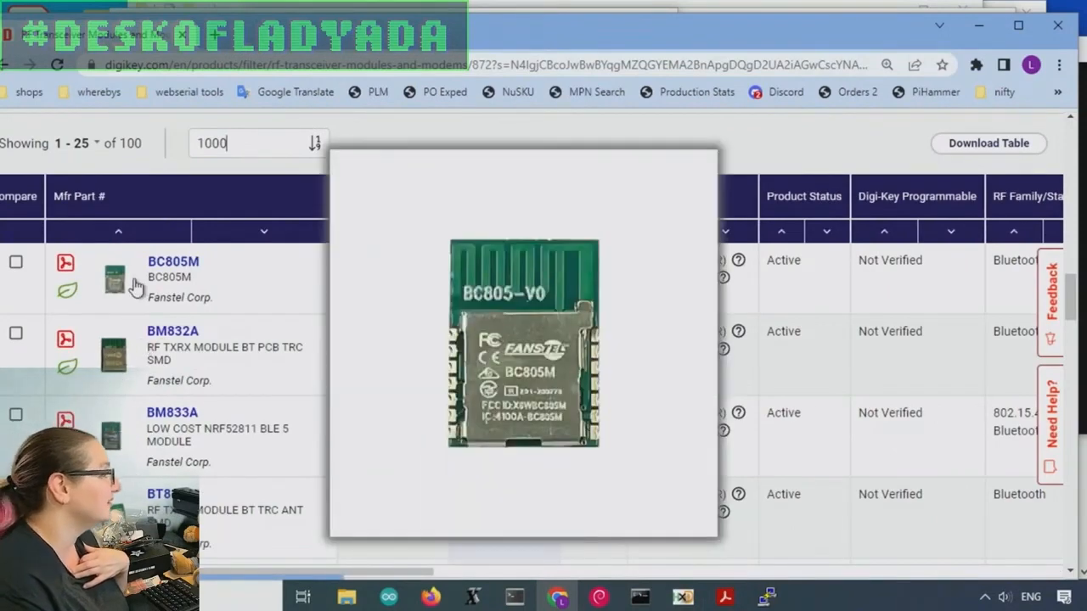
pyautogui.moveTo(127, 284)
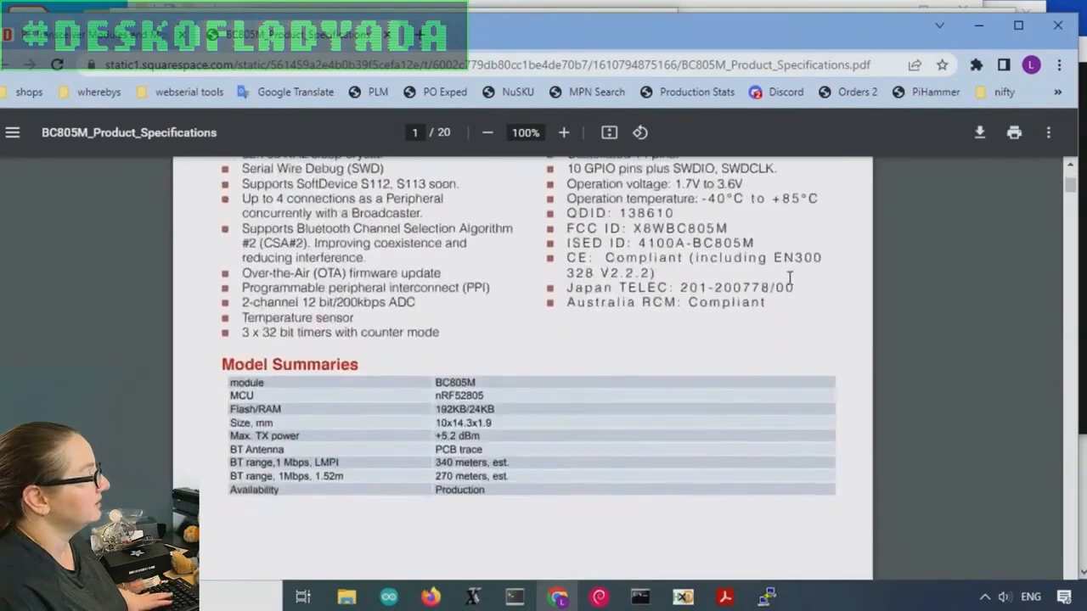
# Review the BC805M datasheet, highlighting the nRF52805 ARM Cortex M4 line
pyautogui.scroll(-3)
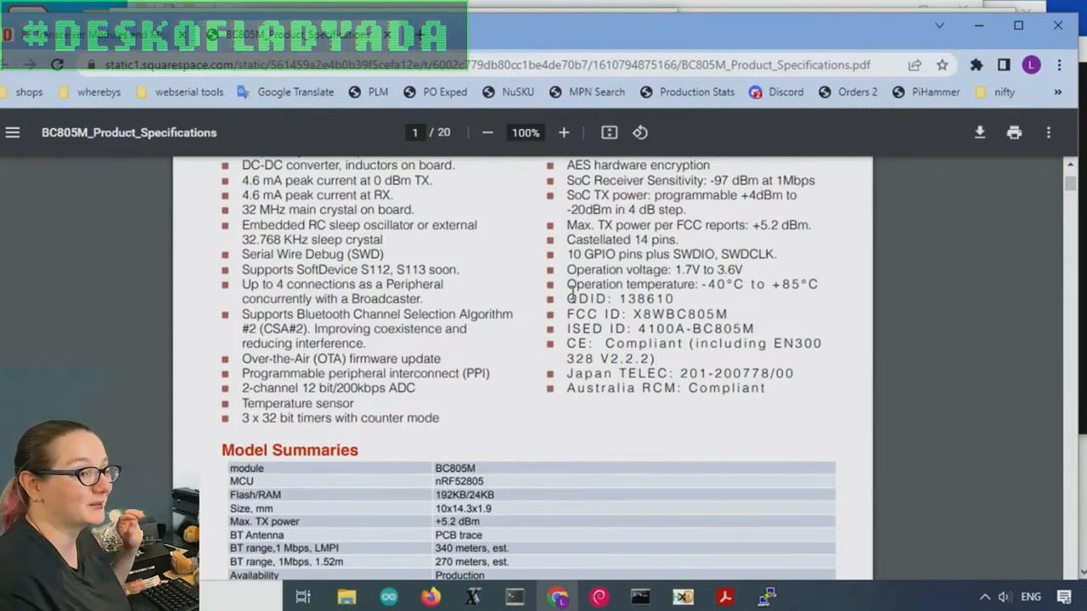
pyautogui.moveTo(567, 299); pyautogui.dragTo(726, 314)
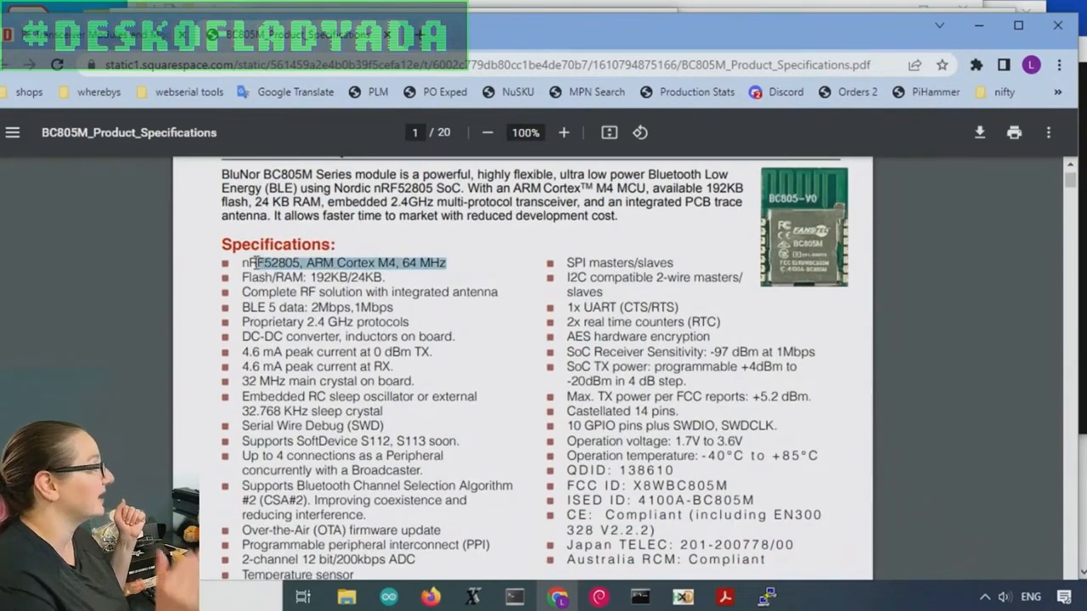
pyautogui.moveTo(692, 375)
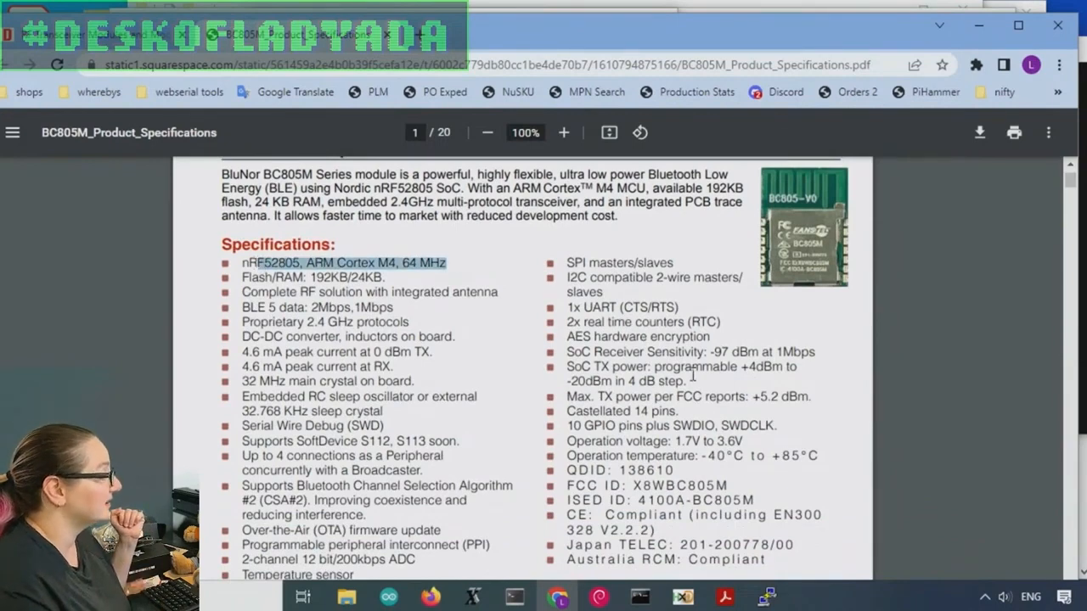
pyautogui.scroll(-3)
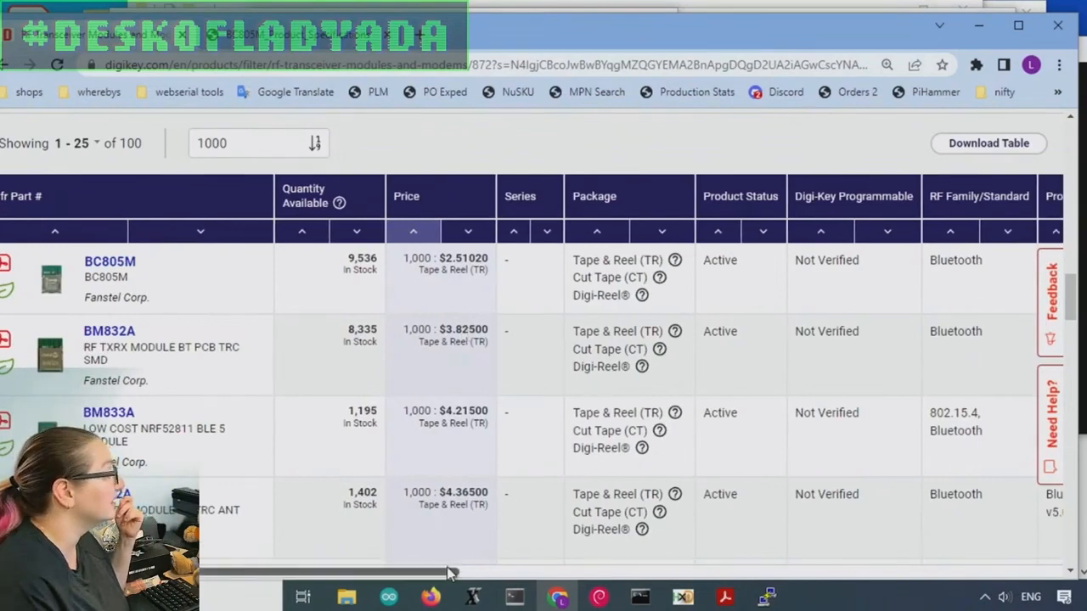
pyautogui.hscroll(3)
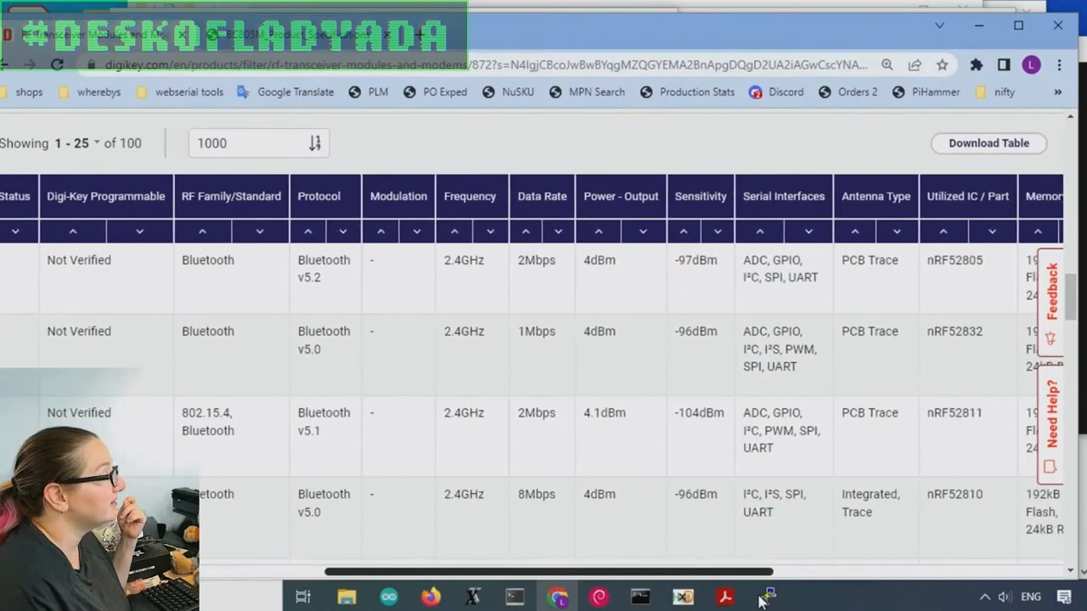
pyautogui.hscroll(3)
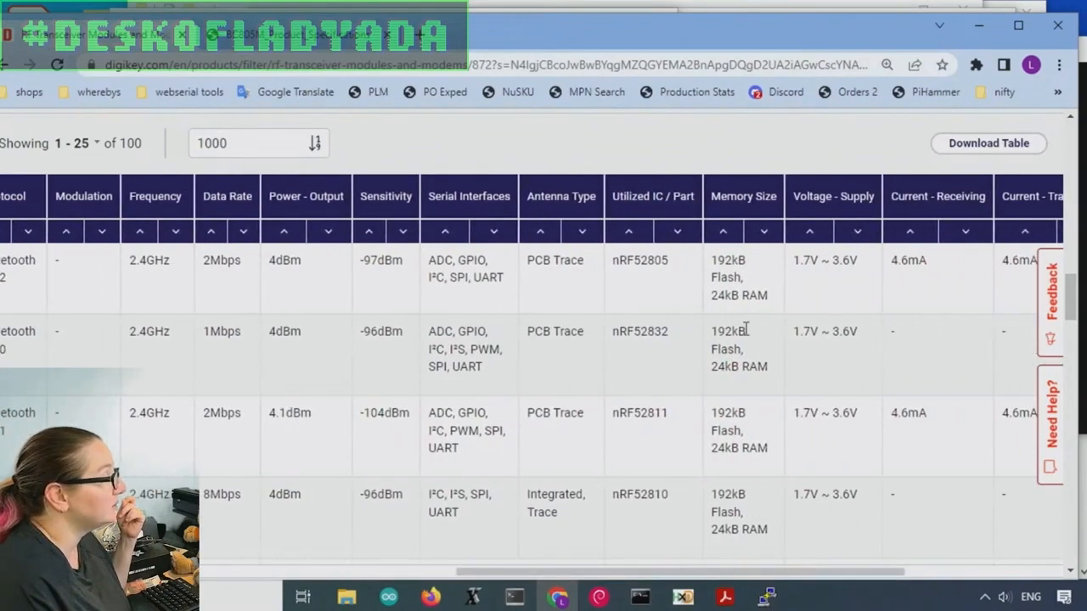
pyautogui.moveTo(770, 529)
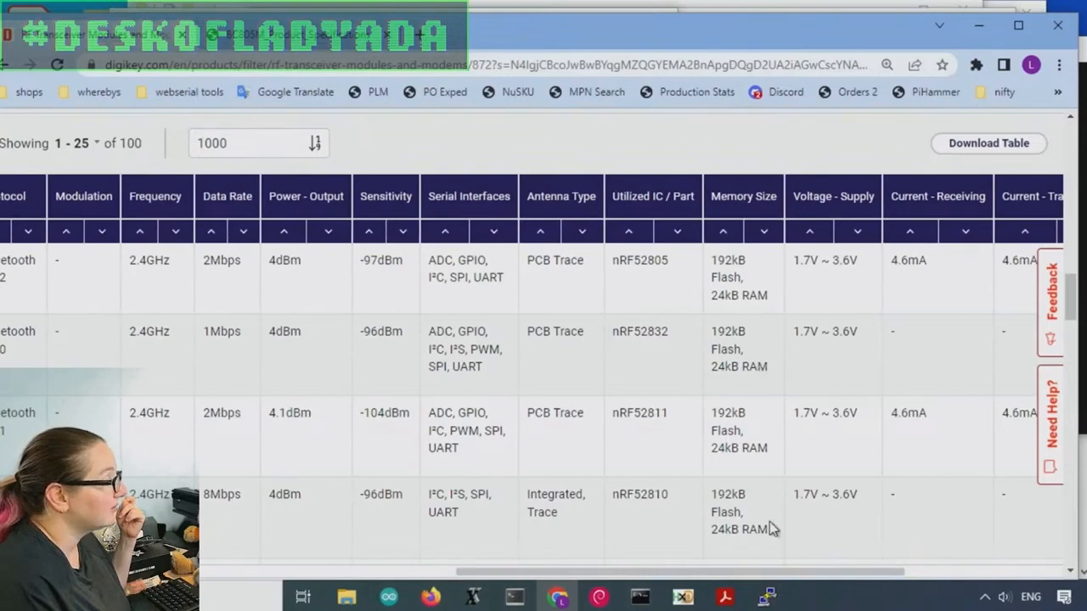
pyautogui.hscroll(3)
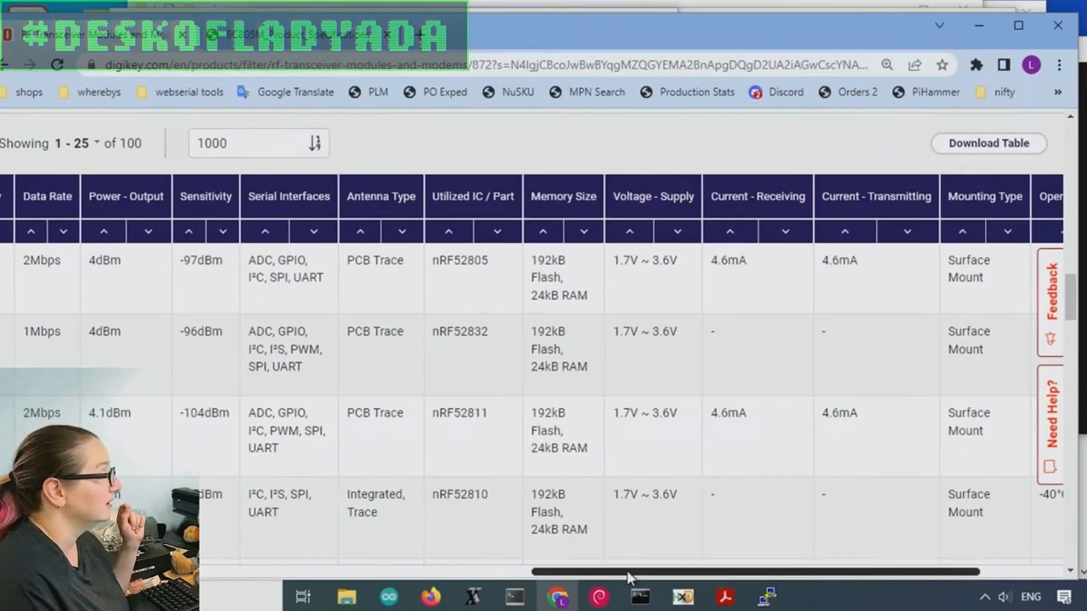
pyautogui.hscroll(-3)
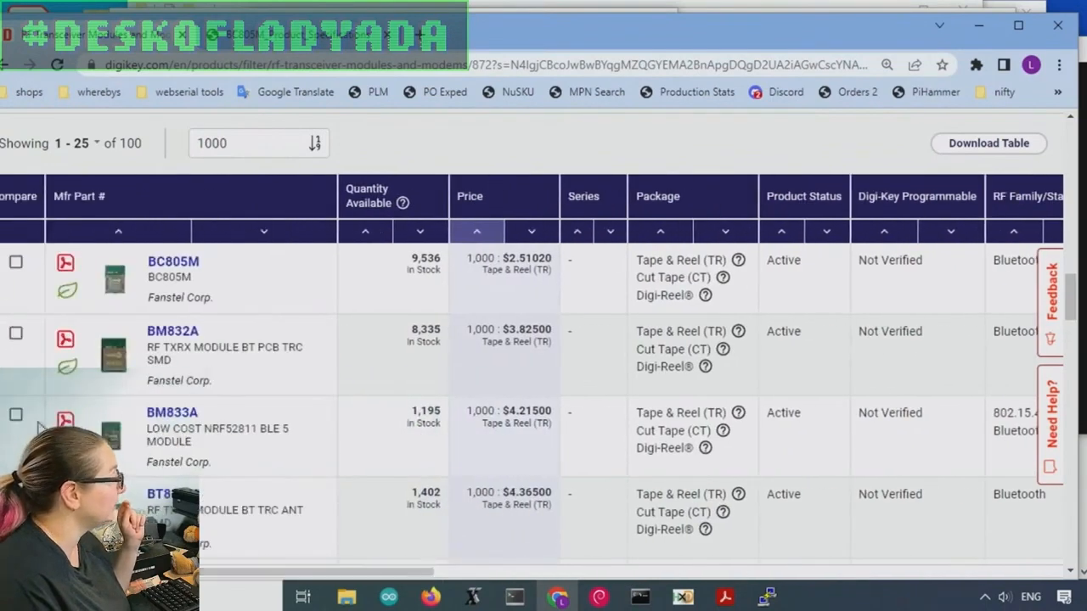
# Open and scroll through the BM832A datasheet in its own tab
pyautogui.click(65, 336)
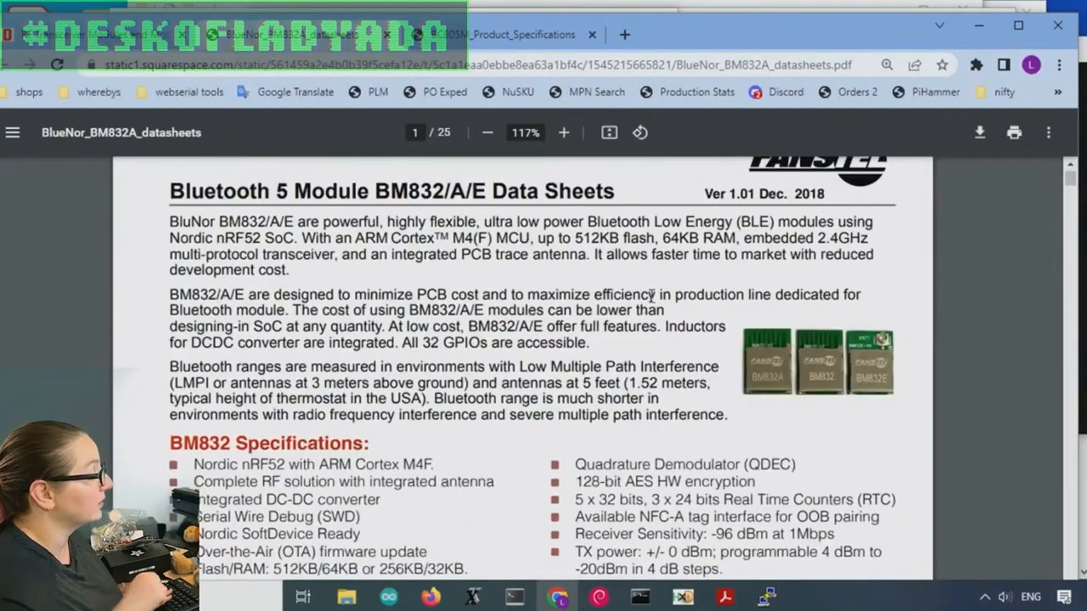
pyautogui.scroll(-3)
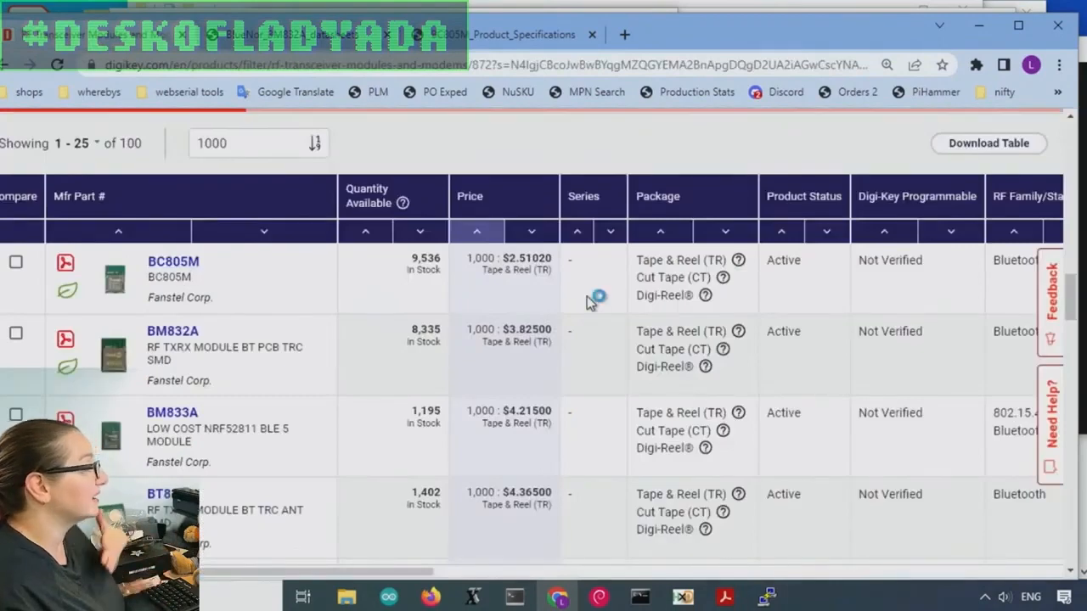
# Open the BC805M product page and view its enlarged photo
pyautogui.click(173, 260)
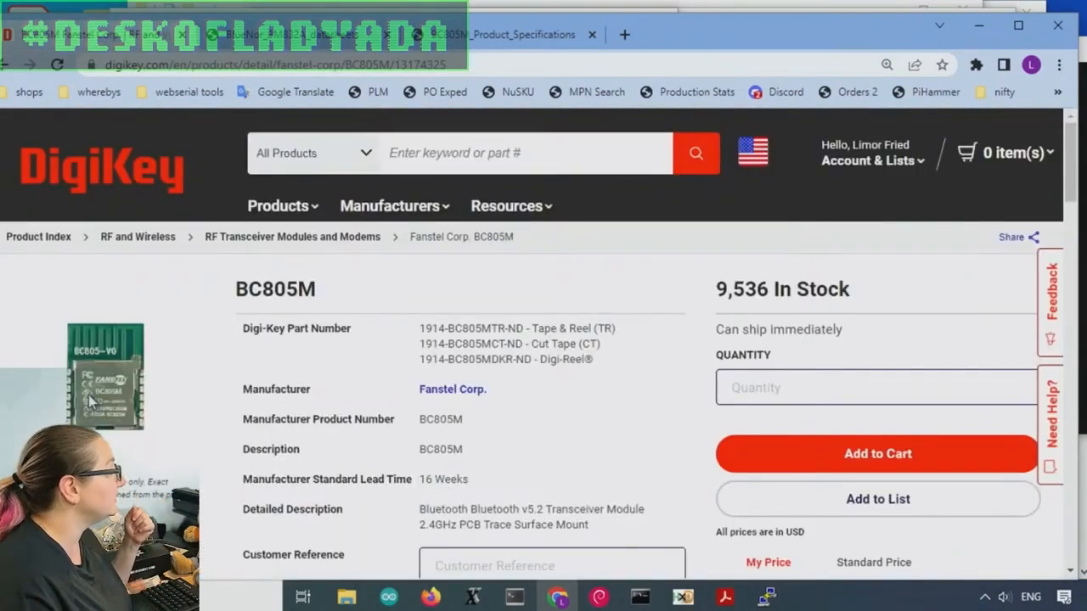
pyautogui.click(104, 378)
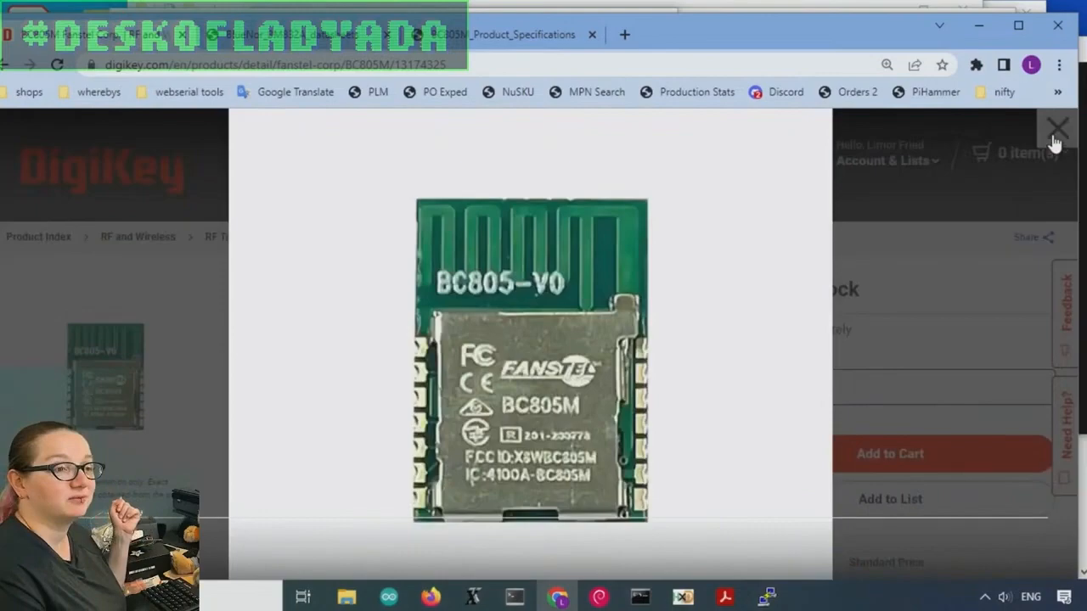
pyautogui.click(1057, 127)
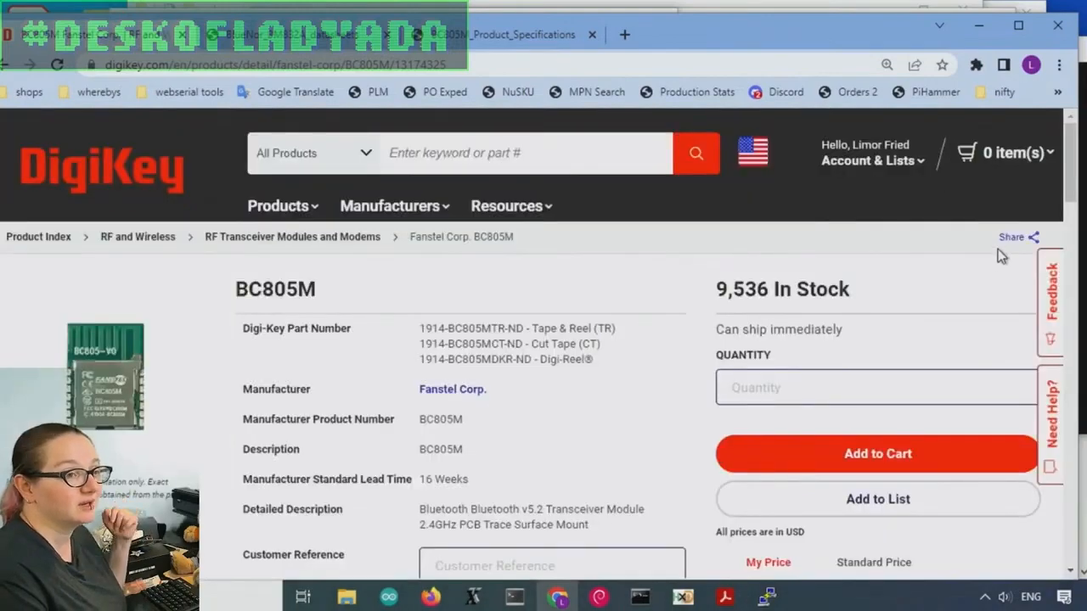